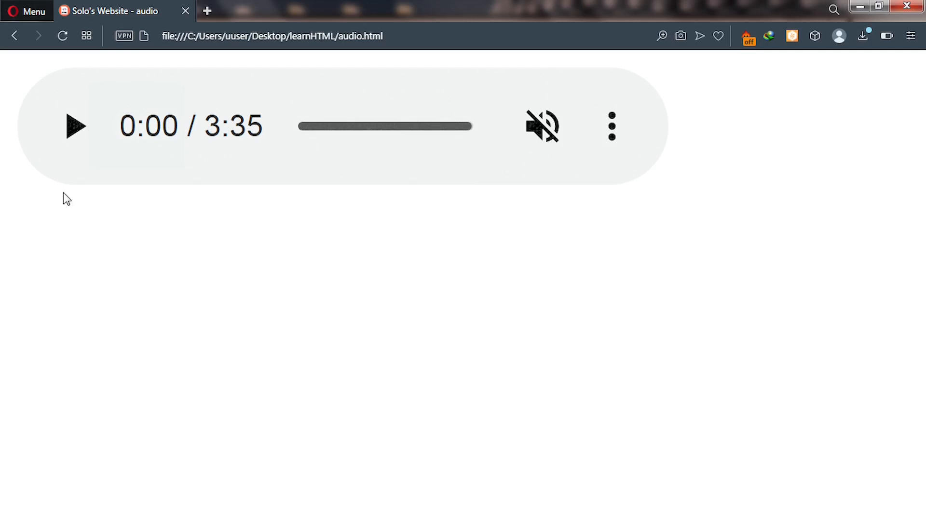
mouse_move(80, 77)
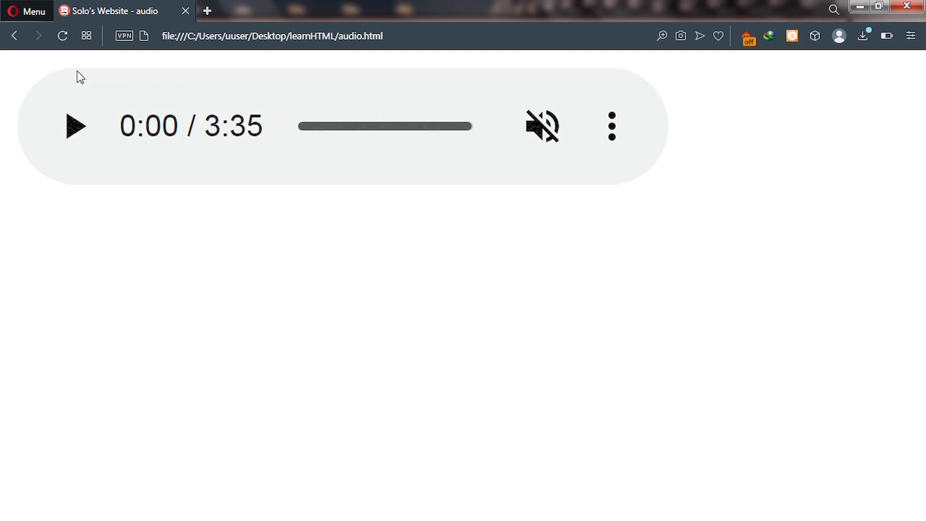
mouse_move(255, 359)
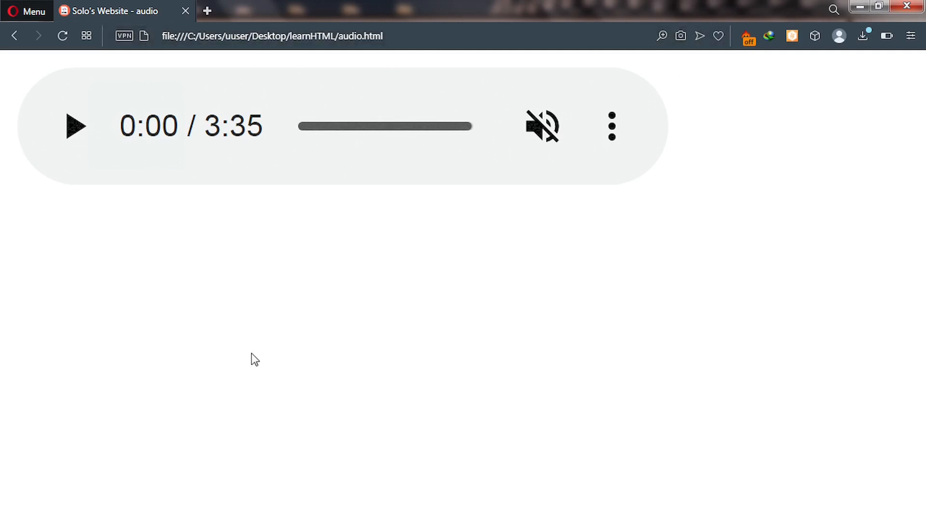
mouse_move(3, 188)
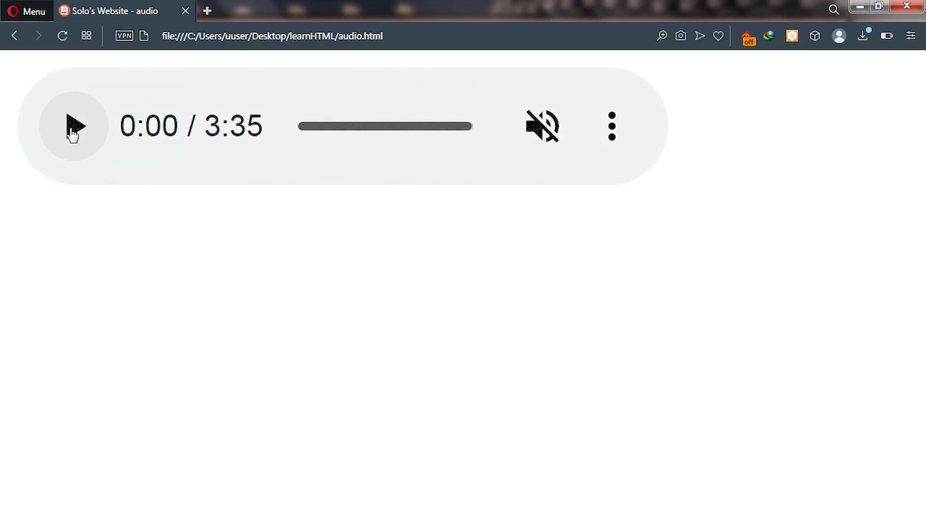
Step: Play the muted track, seek to about one minute, and open the player's options menu
click(74, 125)
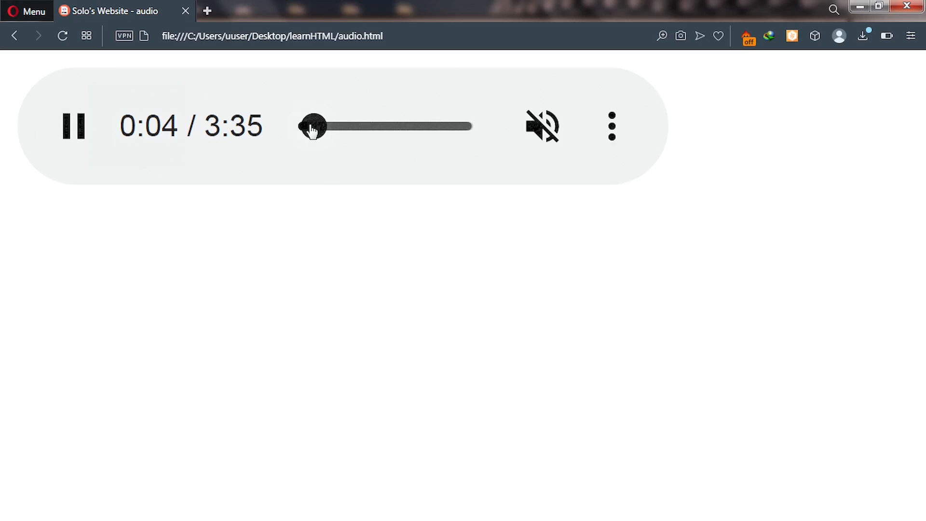
drag(313, 126, 343, 126)
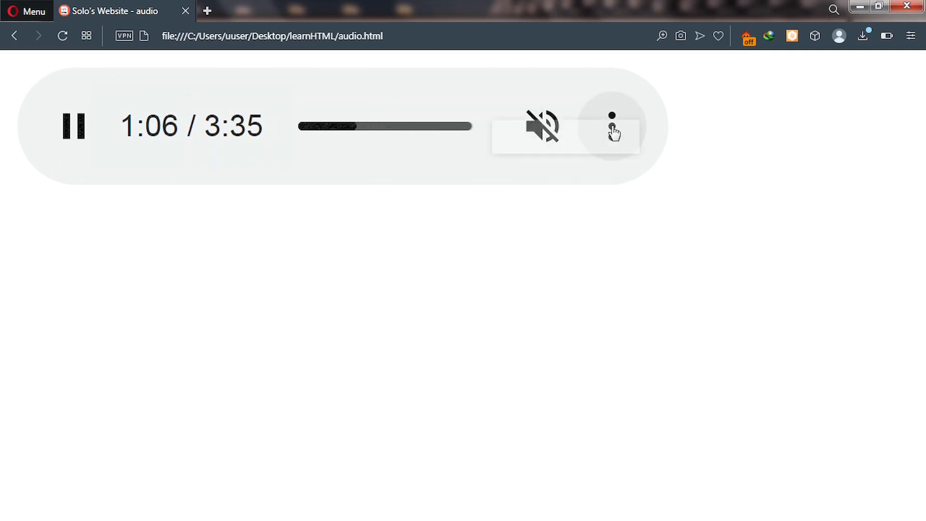
click(613, 126)
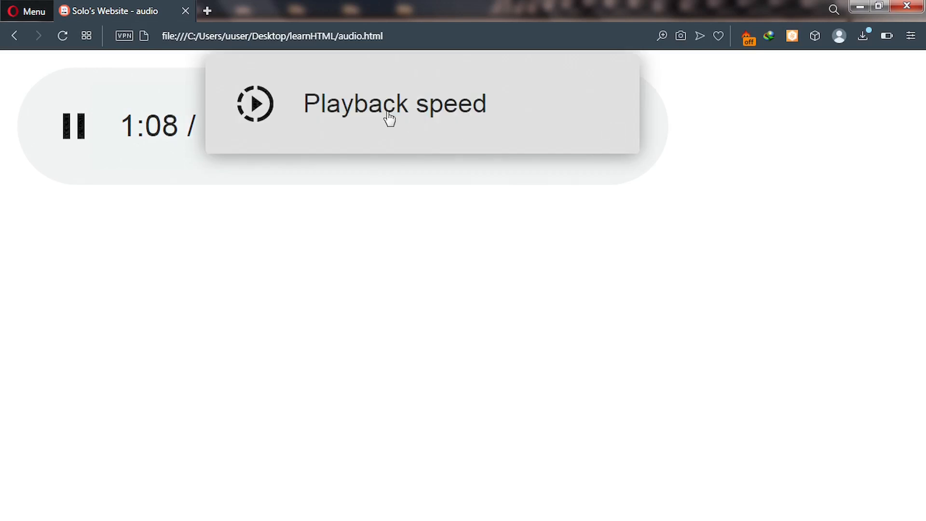
mouse_move(363, 179)
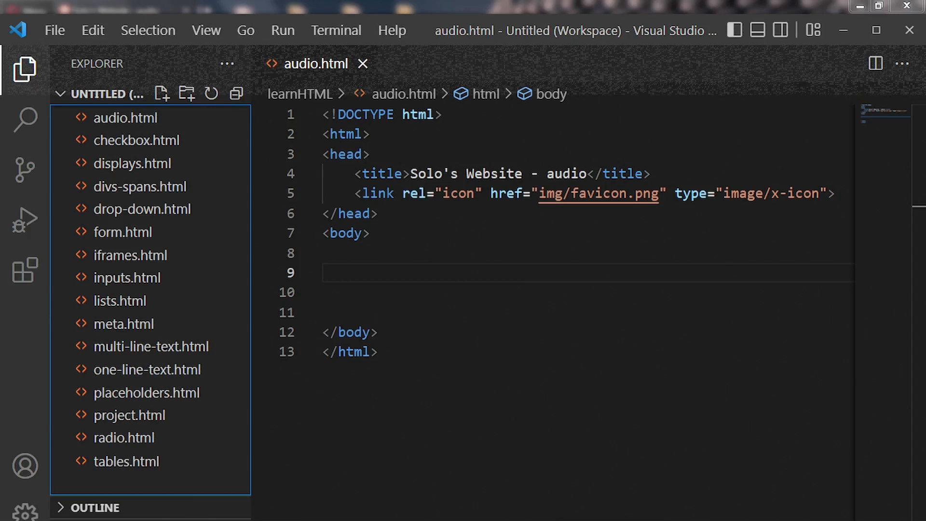
mouse_move(348, 301)
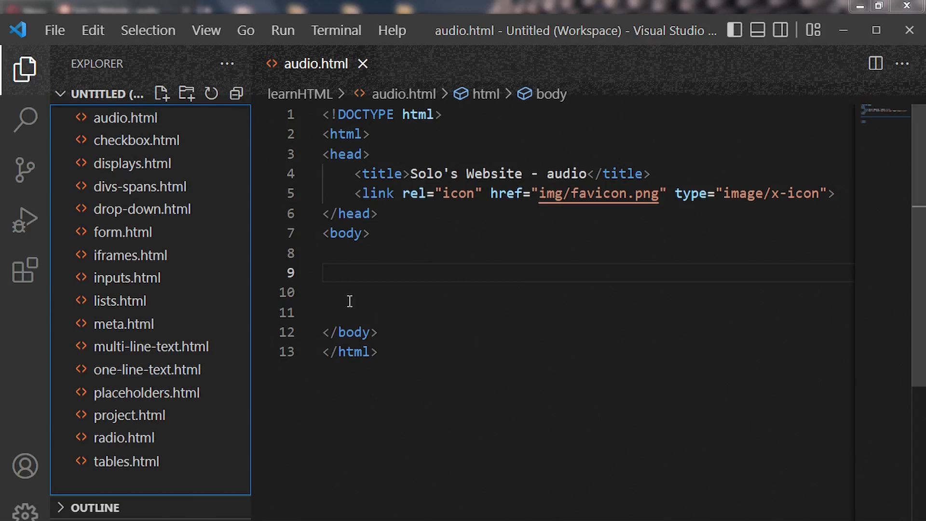
Step: Type an <audio> tag on the empty line in the body
click(352, 272)
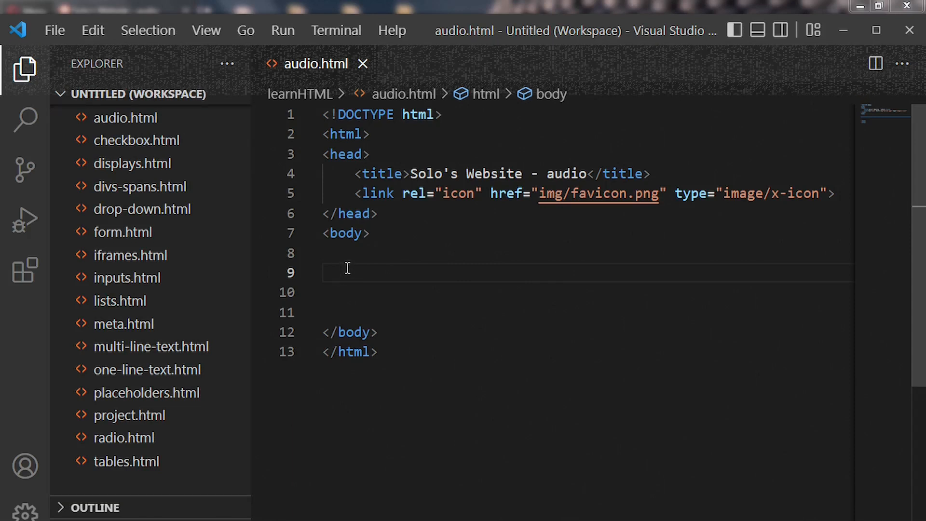
text(<)
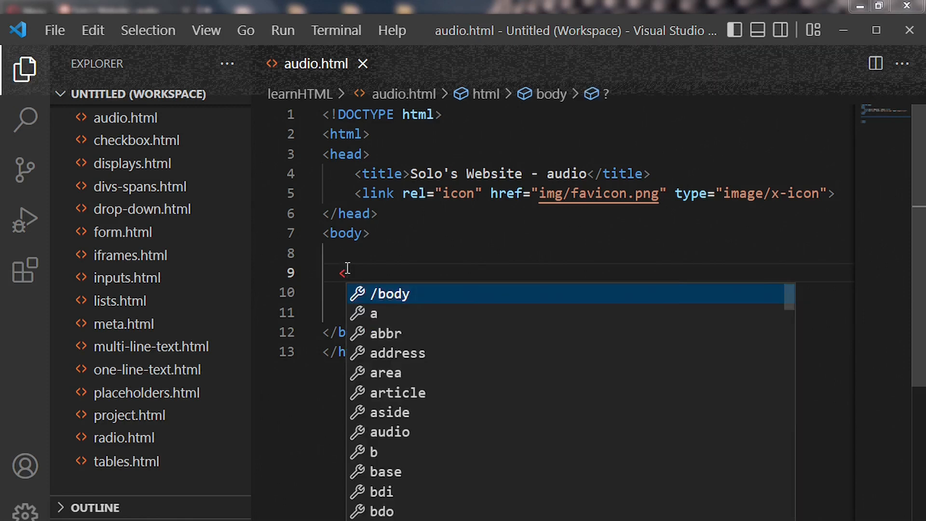
text(aud)
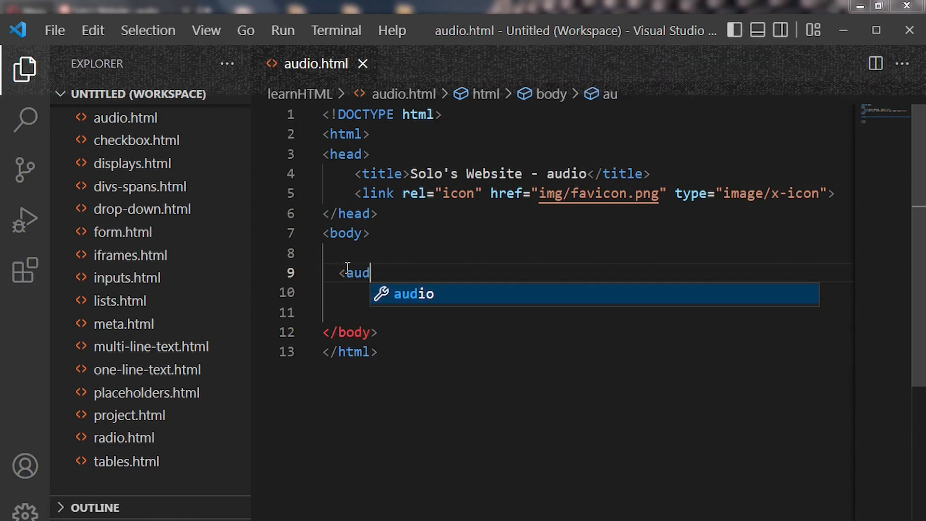
text(io ></audio>)
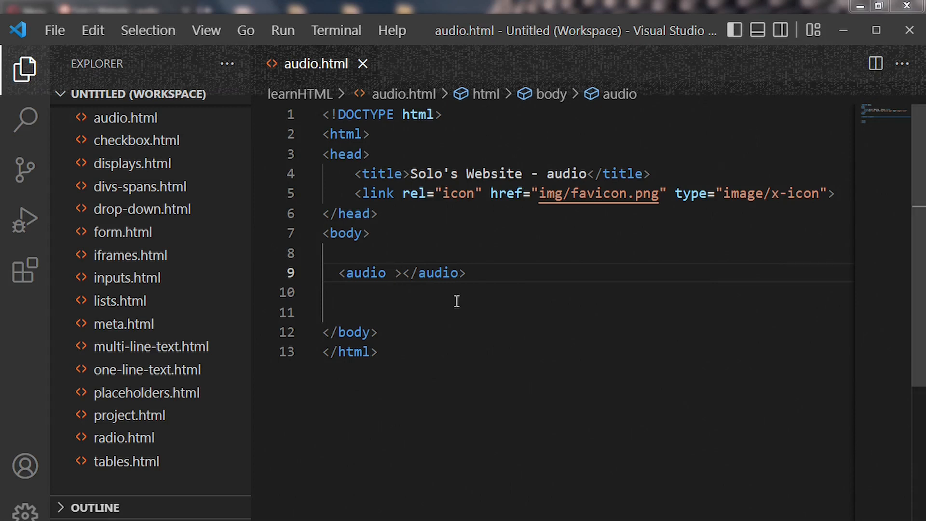
Step: Give the audio tag a src attribute pointing to audio/bgmusic.mp3
click(394, 273)
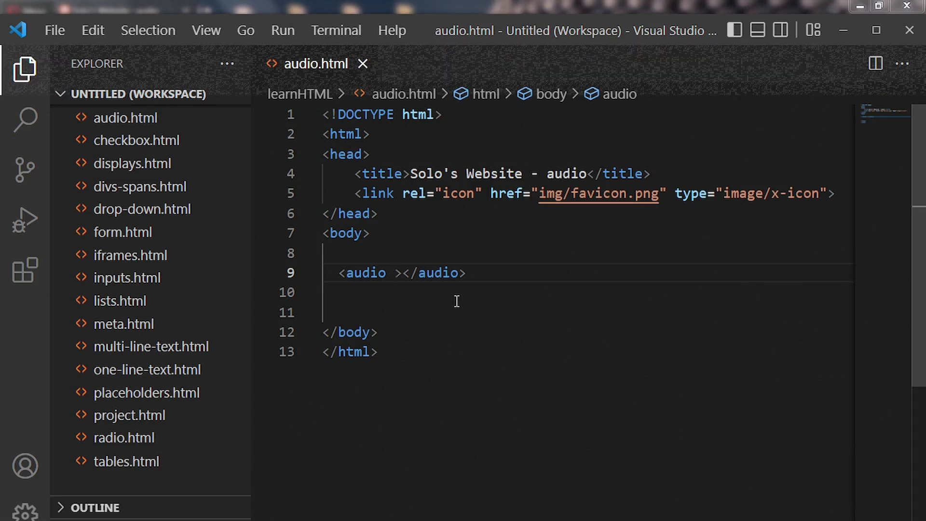
text(src=")
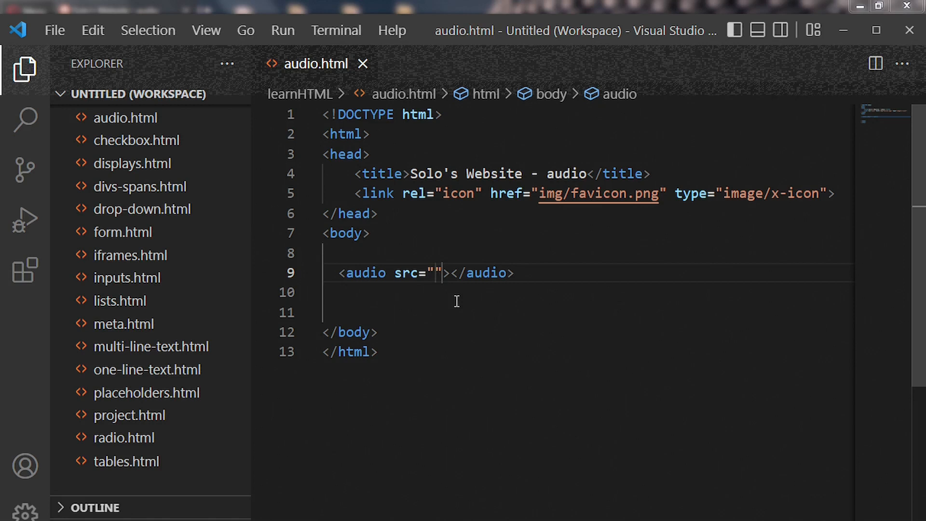
mouse_move(147, 369)
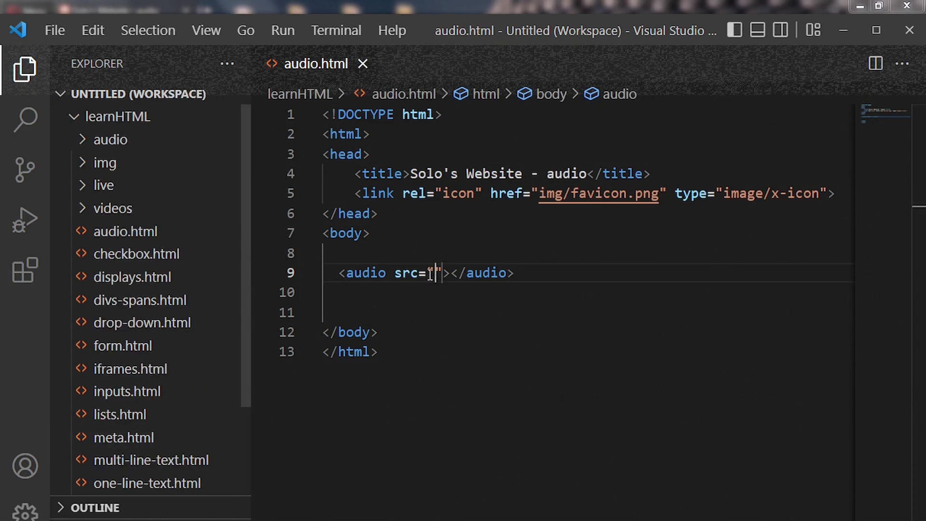
text(au)
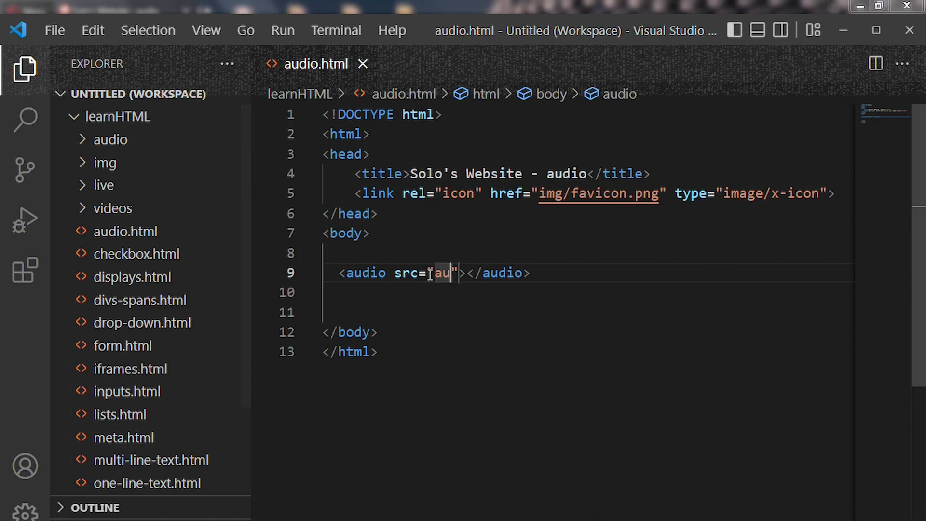
text(dio)
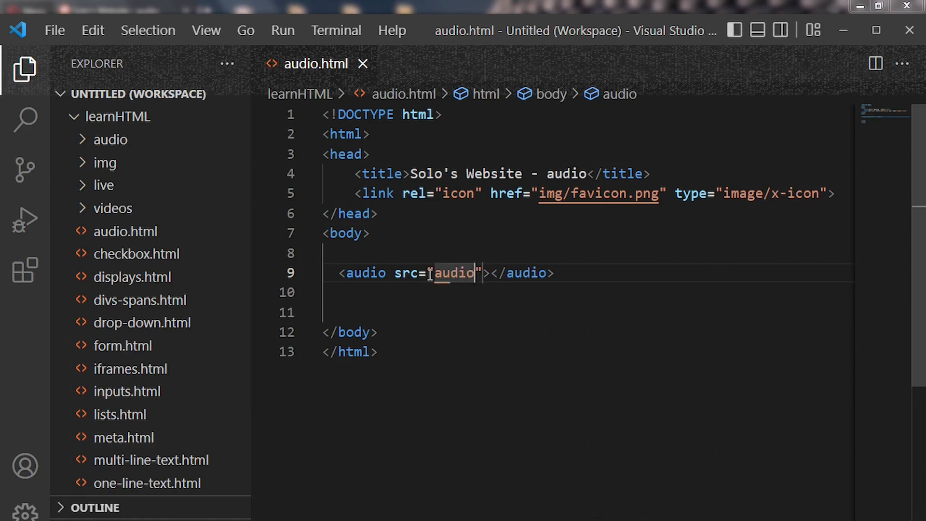
text(/)
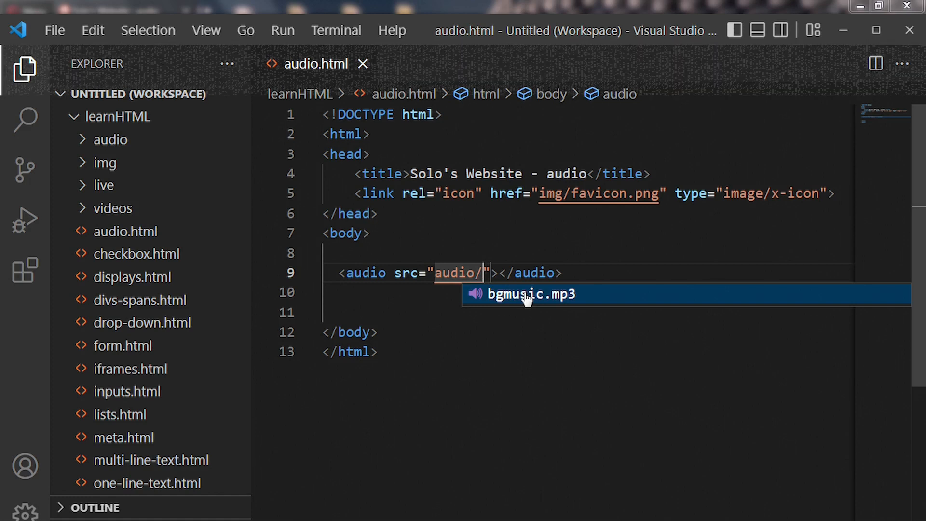
mouse_move(525, 298)
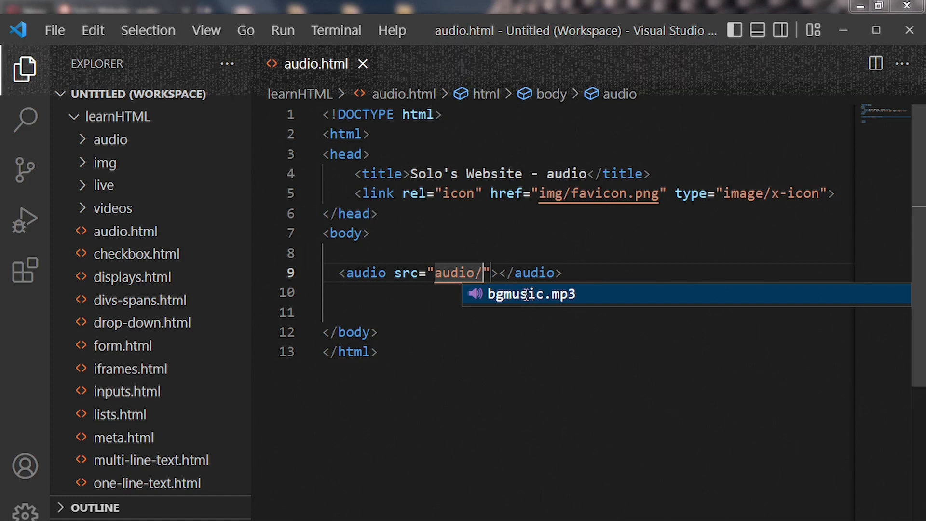
key(Tab)
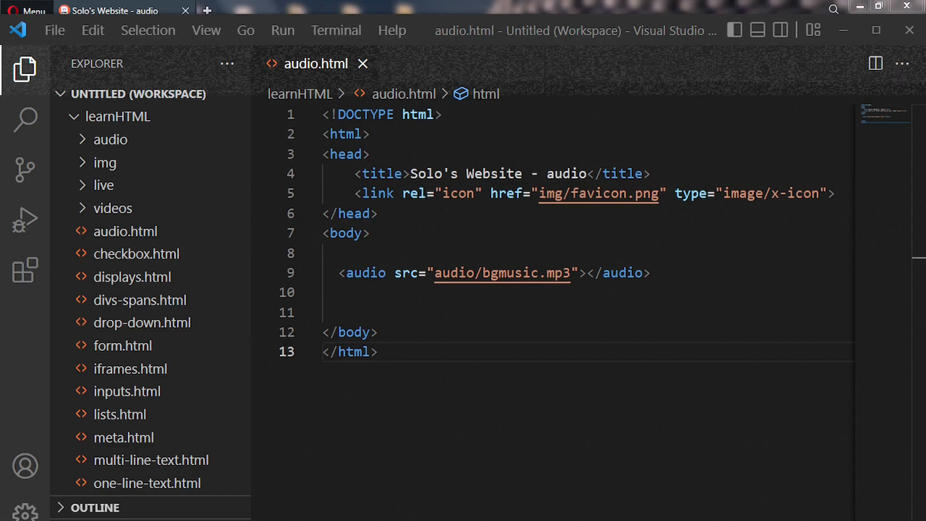
click(379, 352)
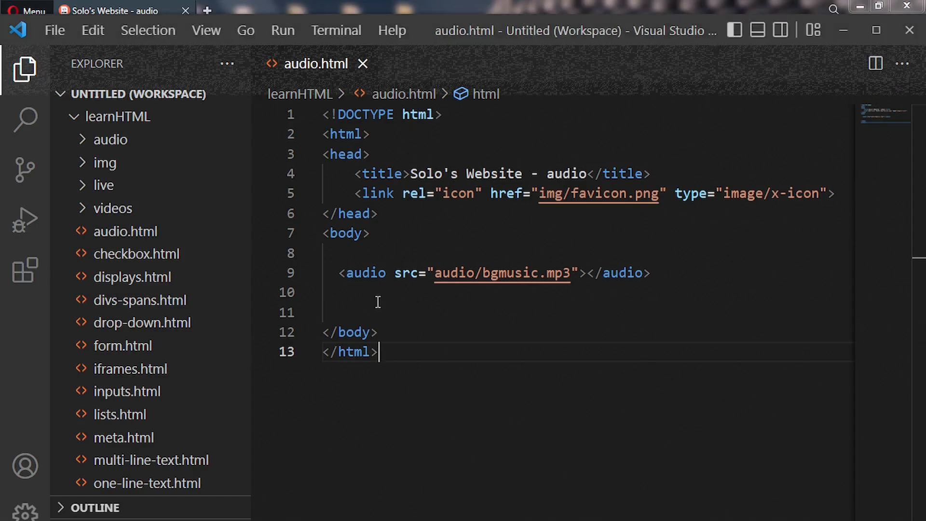
mouse_move(449, 288)
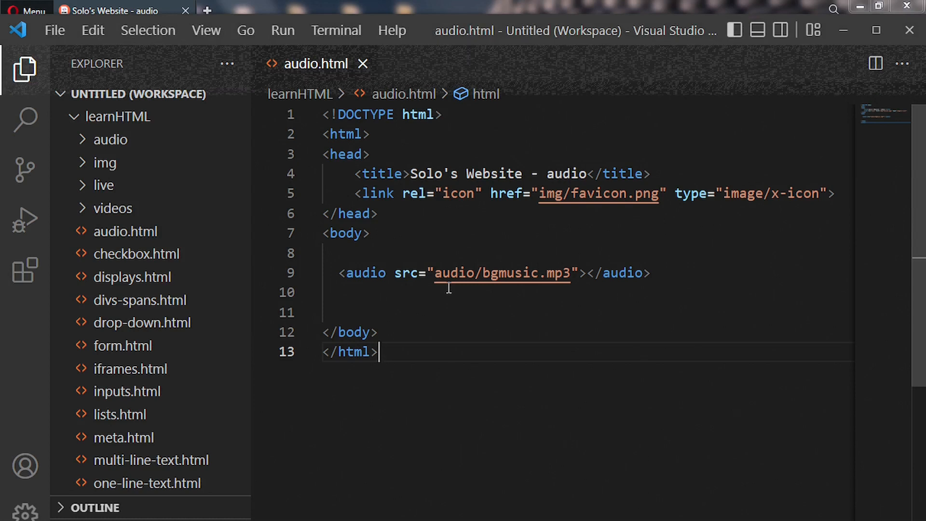
click(584, 273)
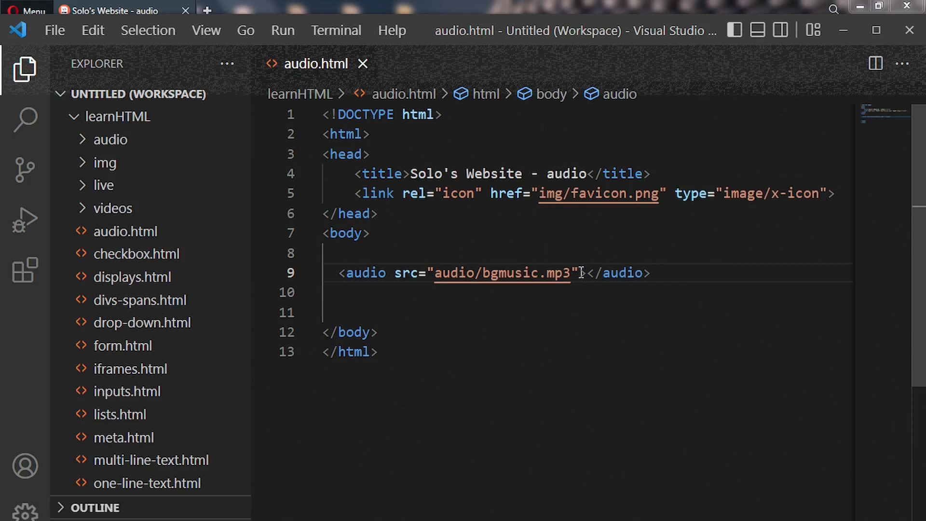
Step: Add the controls attribute to the bgmusic.mp3 audio tag
text(>)
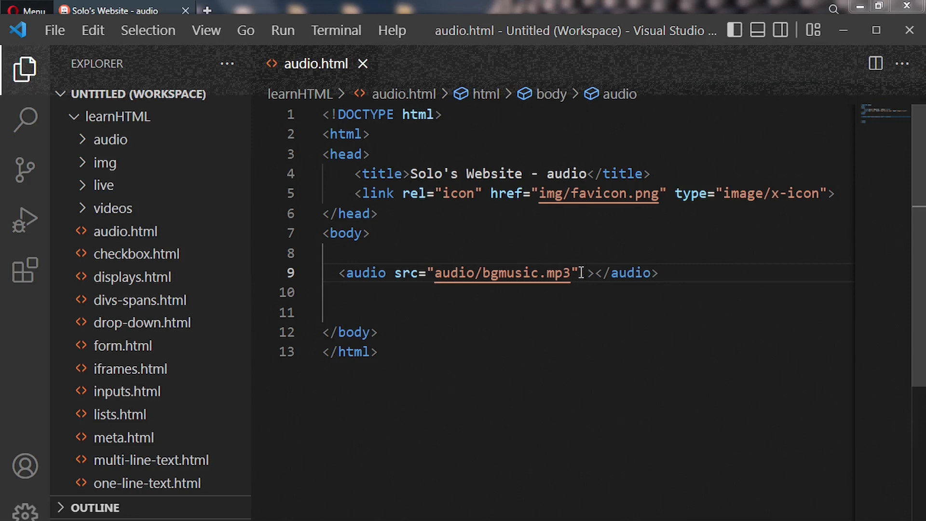
text(con)
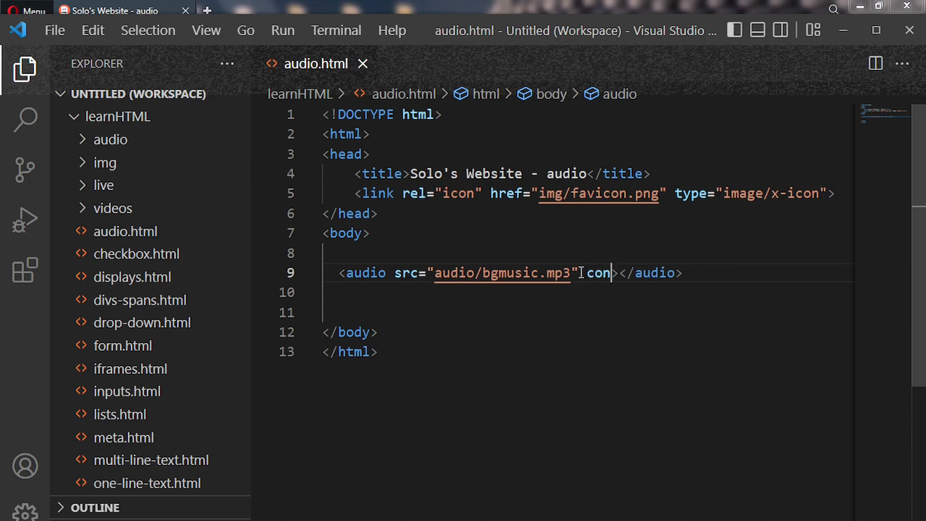
text(trol)
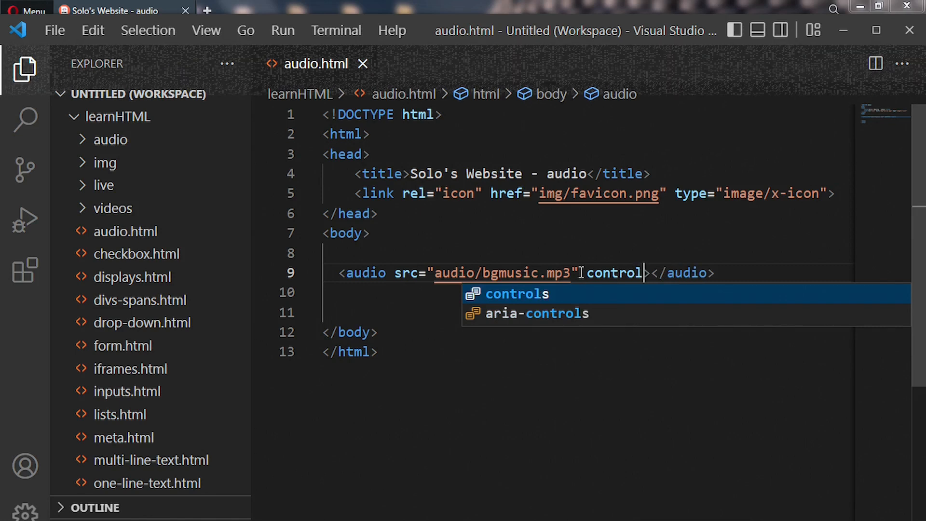
text(s)
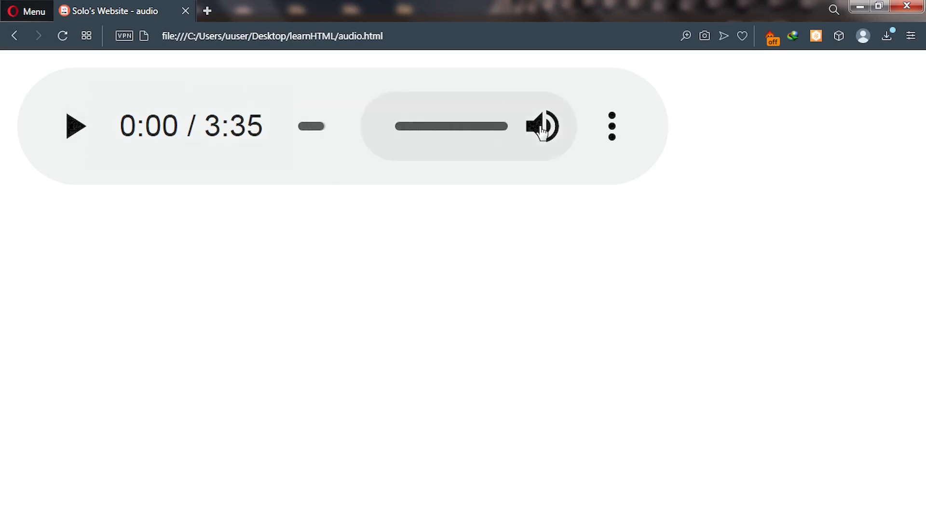
mouse_move(611, 126)
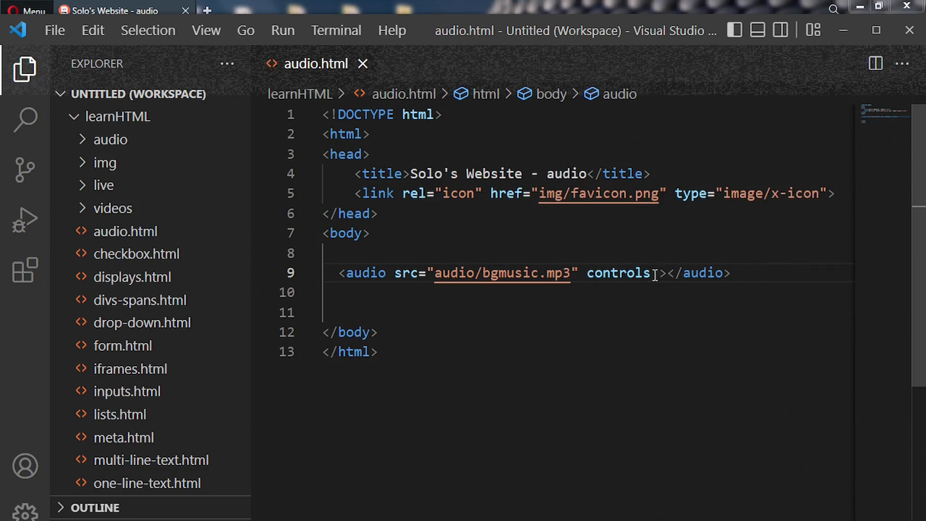
Step: Type 'mu' after controls to begin the muted attribute
text(mu)
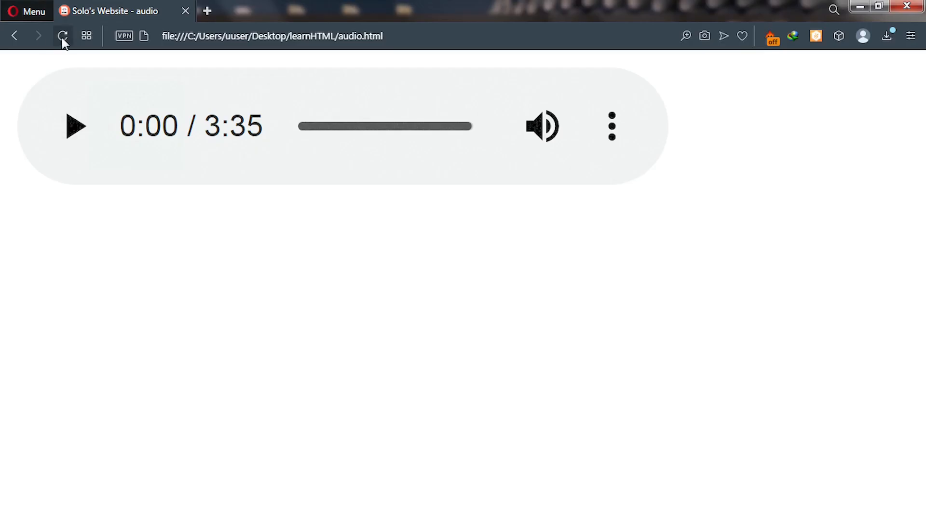
Step: Reload the audio page in Opera to apply the code changes
click(541, 126)
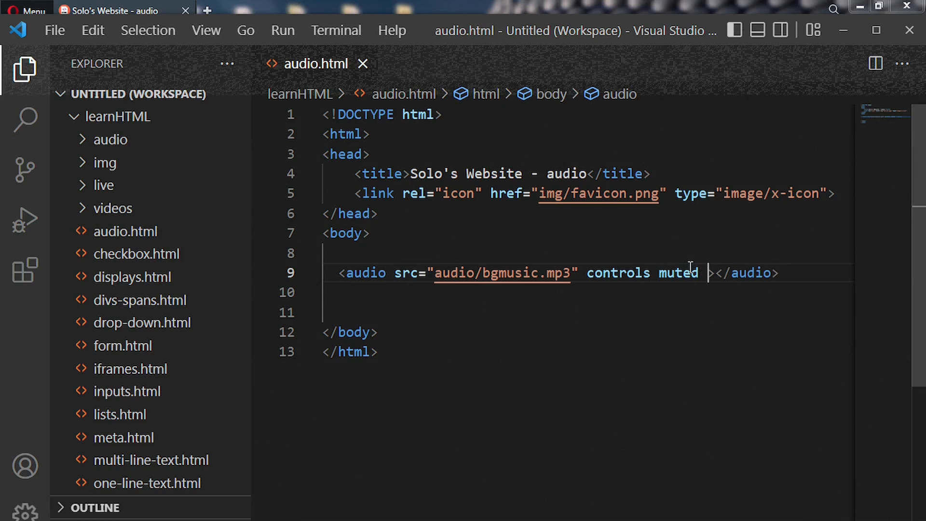
Step: Add a loop attribute after muted on the audio tag
text(loop)
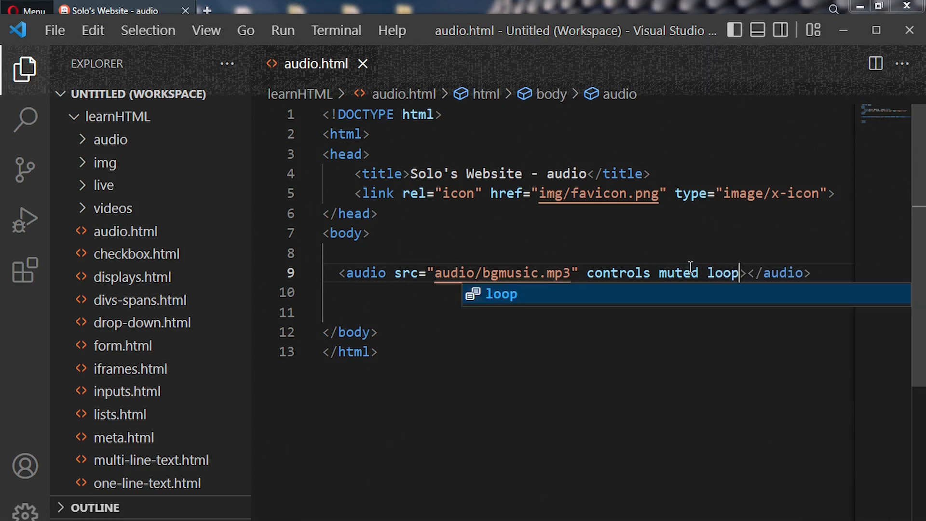
key(Escape)
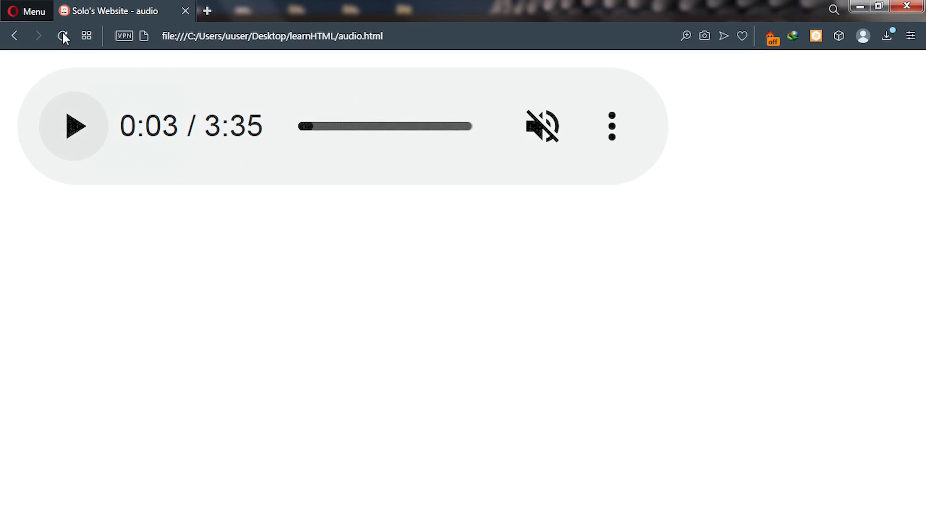
Step: Reload, play the muted track and scrub near its 3:35 end to confirm looping
click(62, 37)
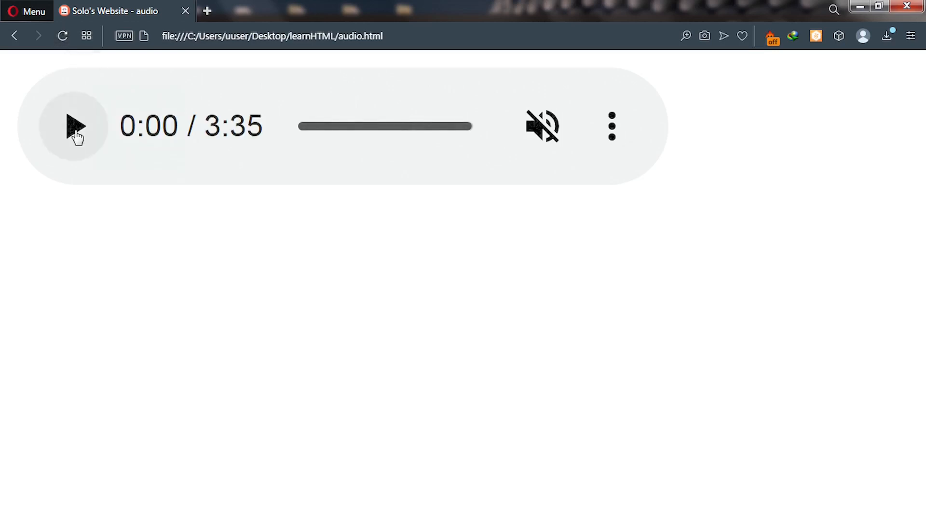
click(74, 126)
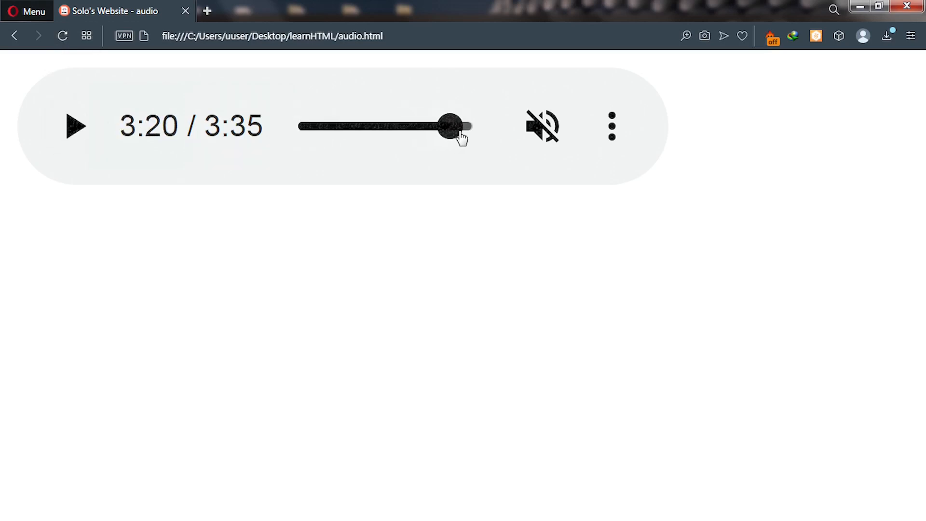
click(74, 126)
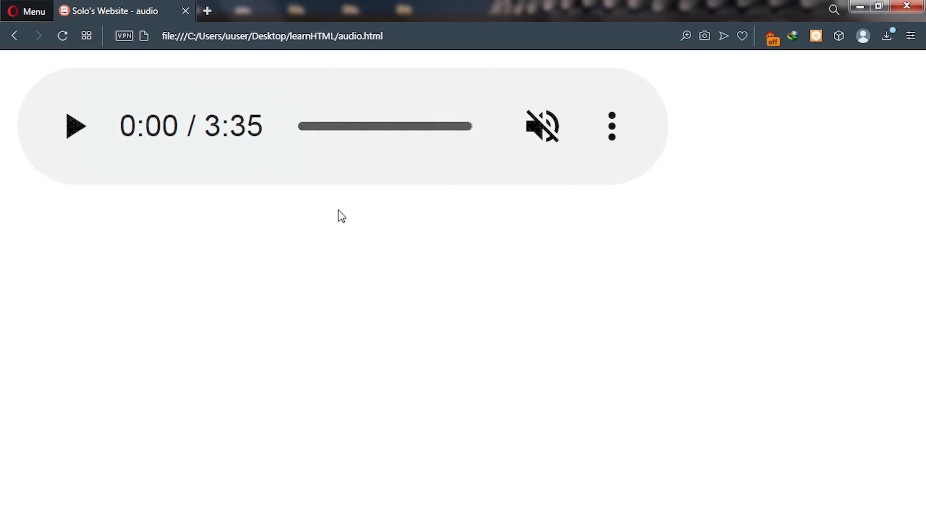
click(76, 126)
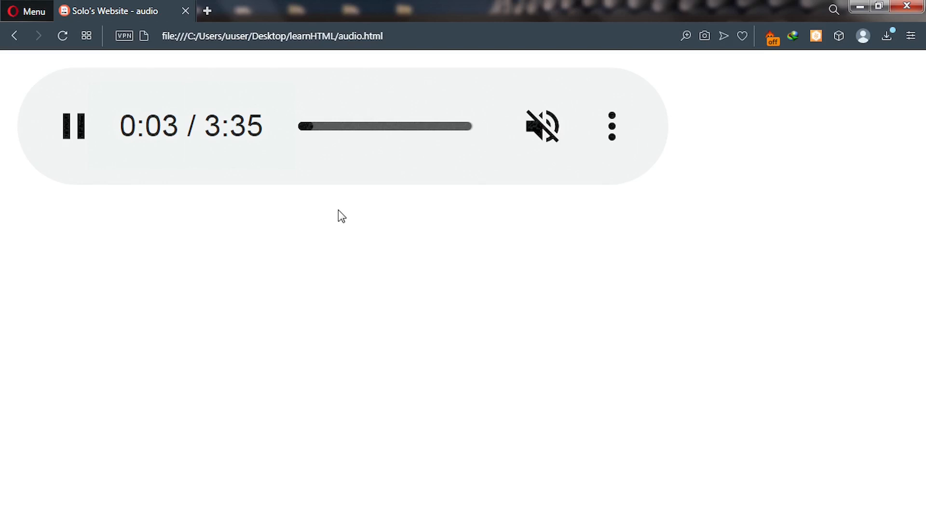
mouse_move(357, 350)
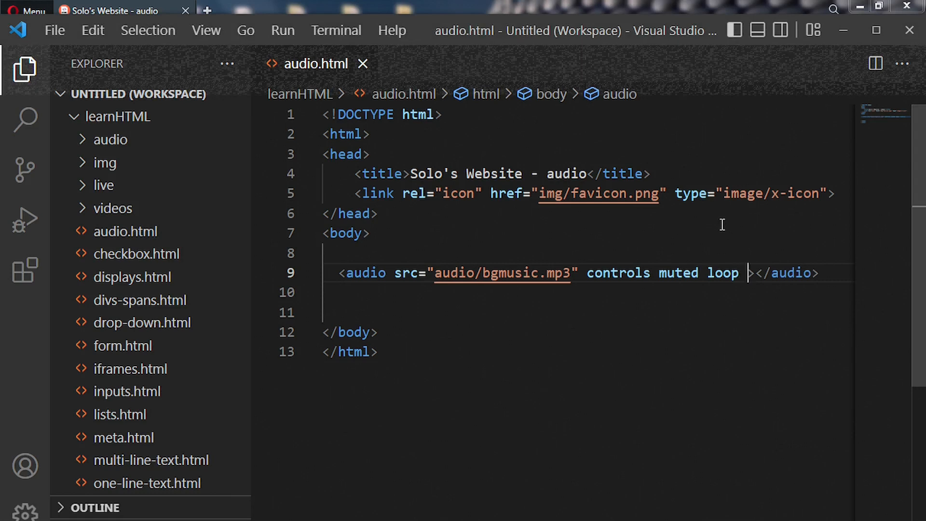
Step: Add the autoplay attribute after loop on the audio tag
text(autoplay)
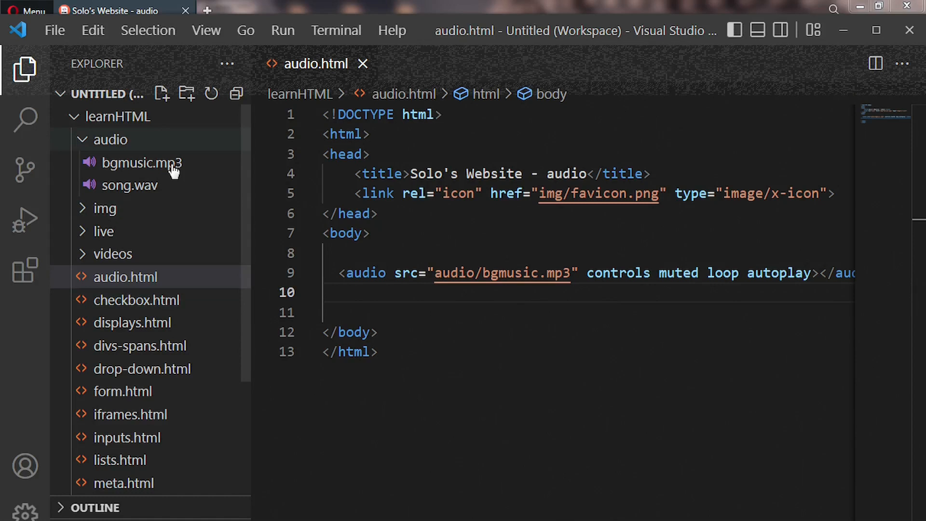
mouse_move(142, 163)
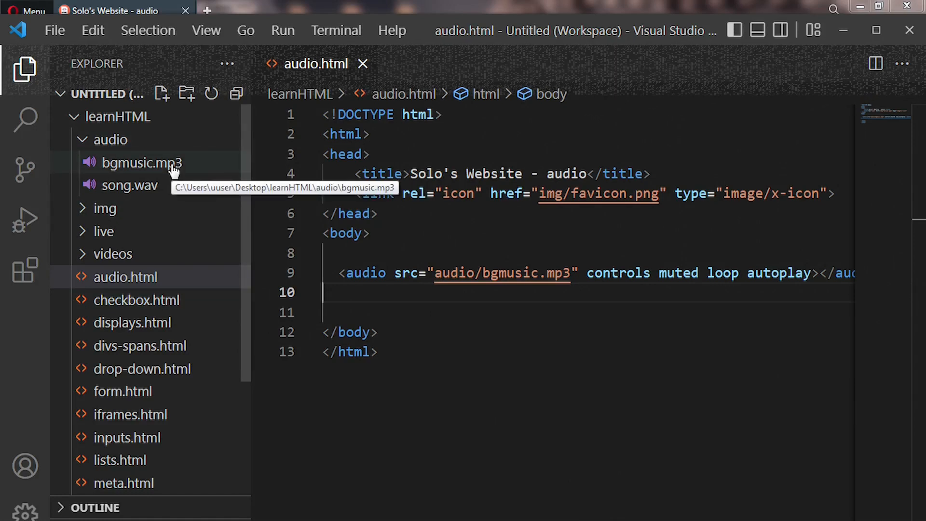
mouse_move(141, 185)
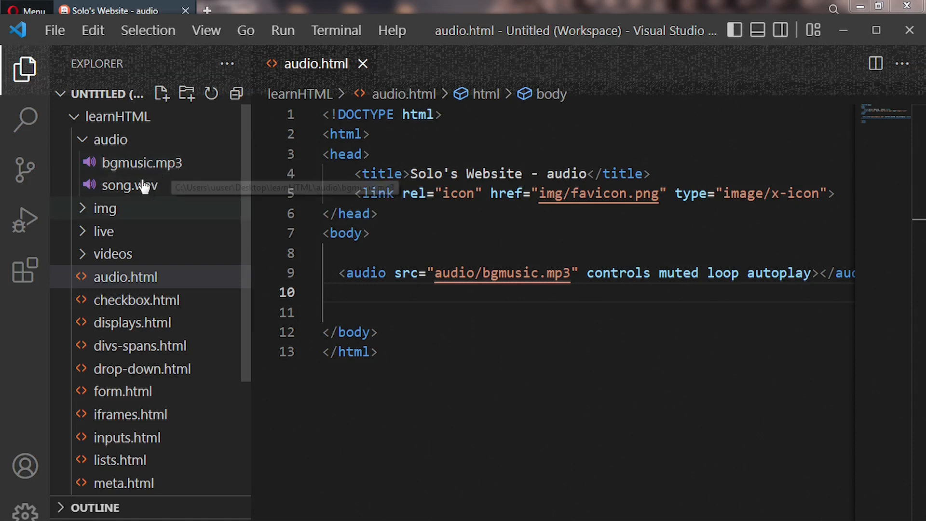
mouse_move(168, 181)
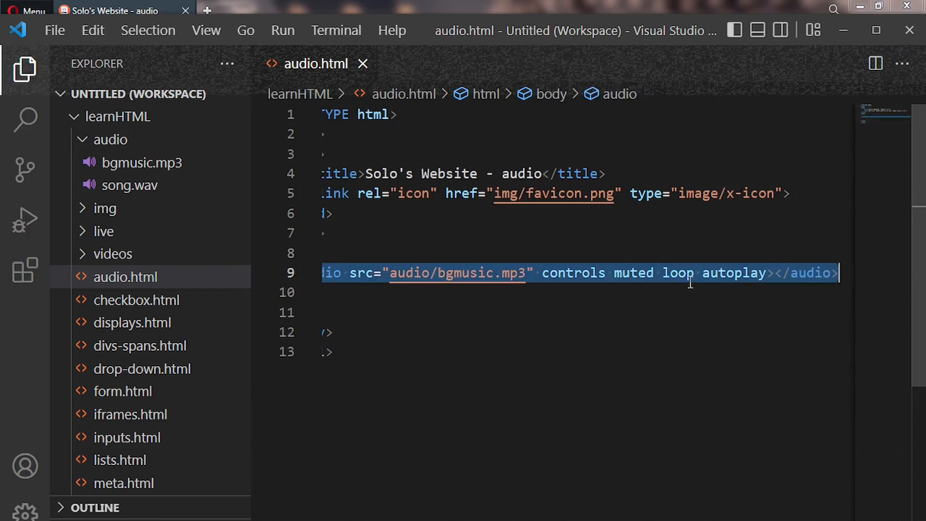
Step: Delete the old audio line and type a new <audio> element with blank inner lines
key(Delete)
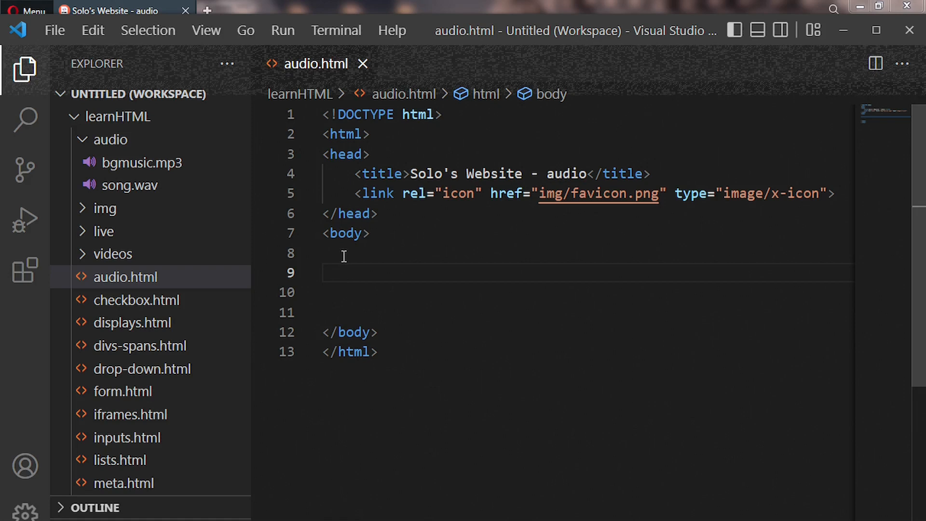
text(<)
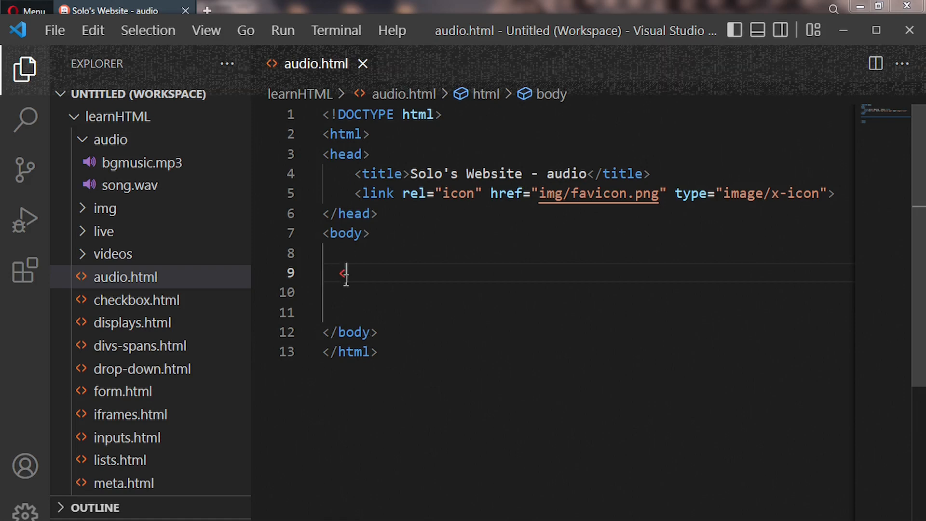
text(a)
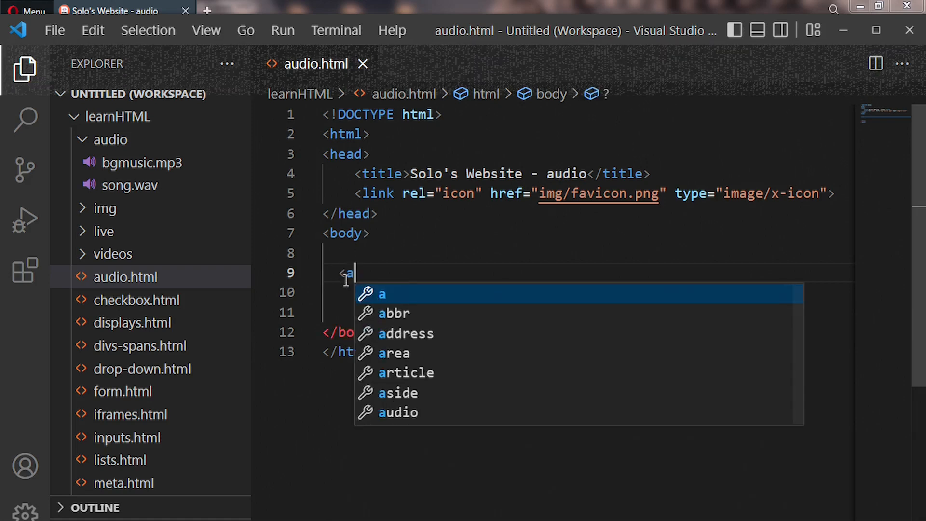
text(udio)
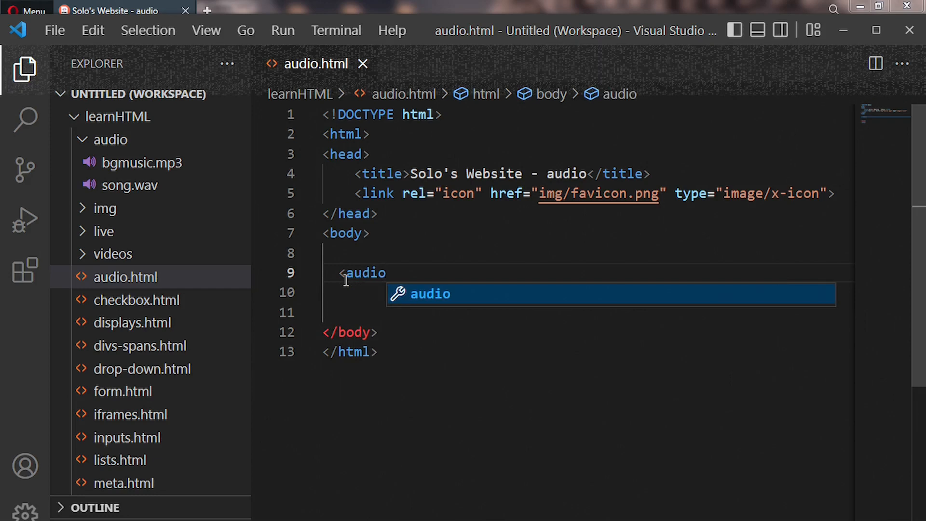
text(>)
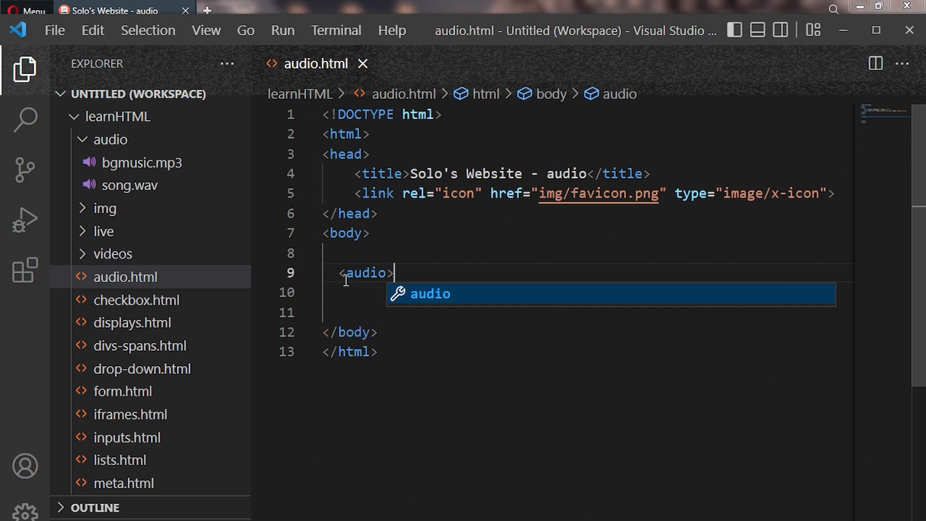
key(Enter)
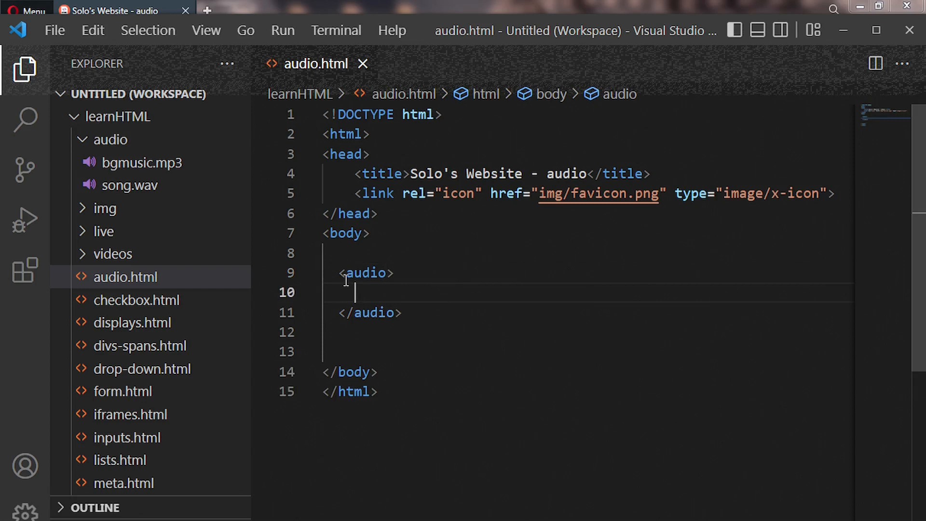
key(enter)
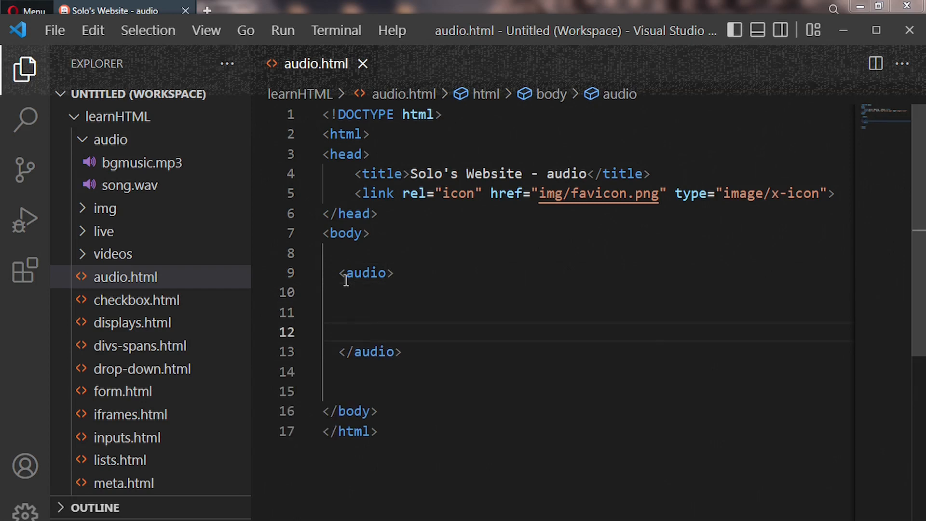
mouse_move(406, 273)
text( con)
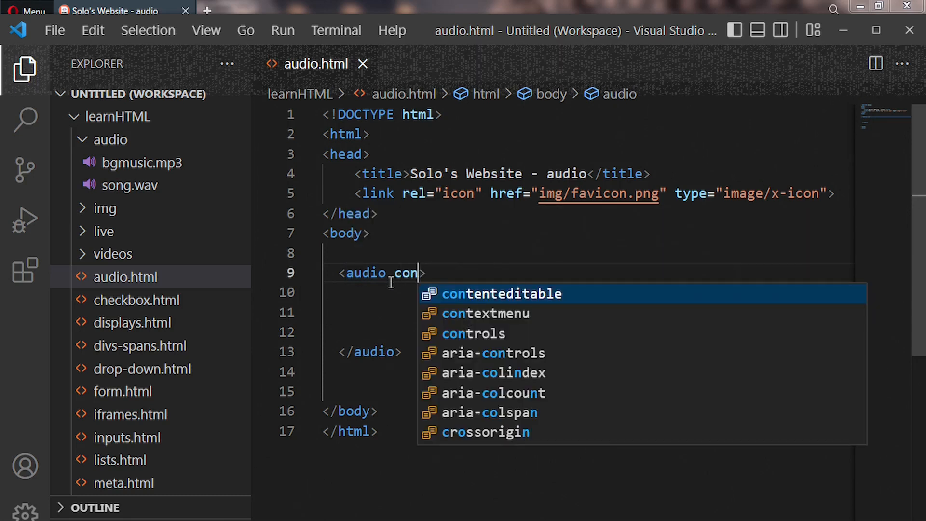
Step: Give the new audio tag controls, muted and loop attributes
key(Down)
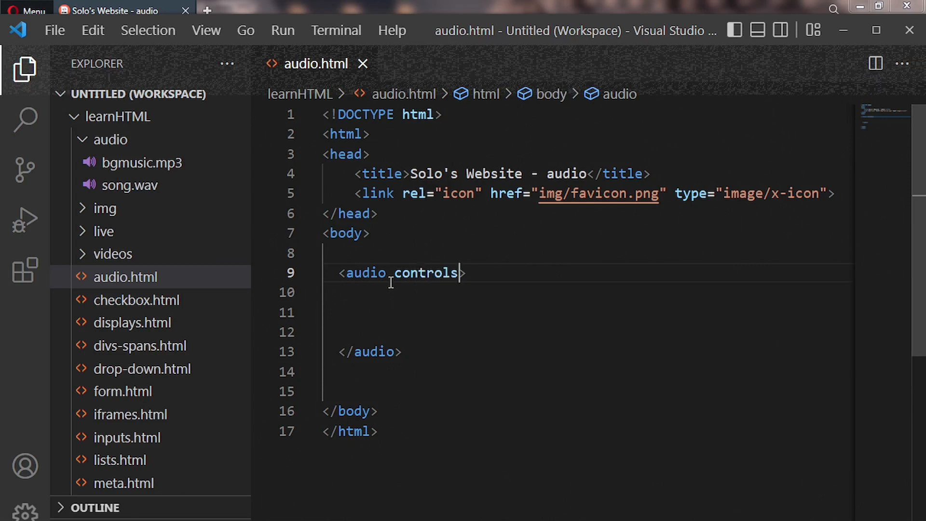
text(" ")
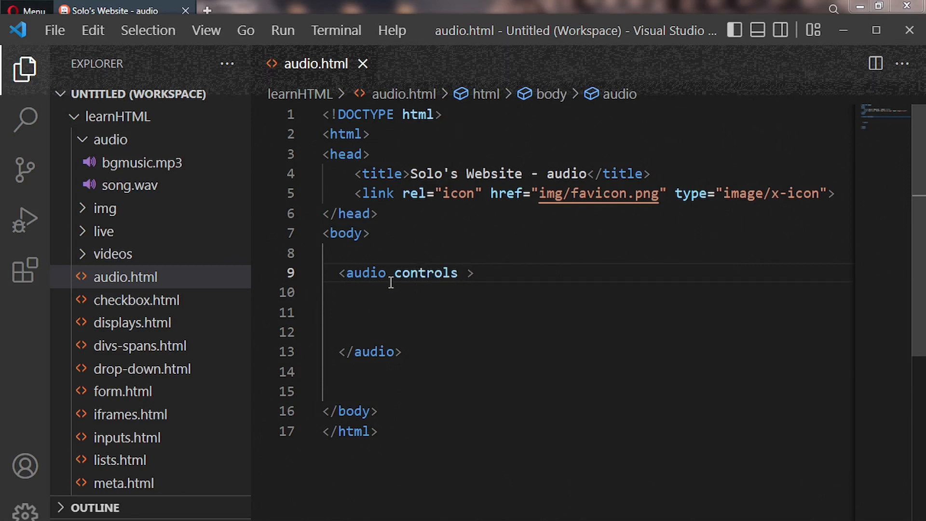
text(muted)
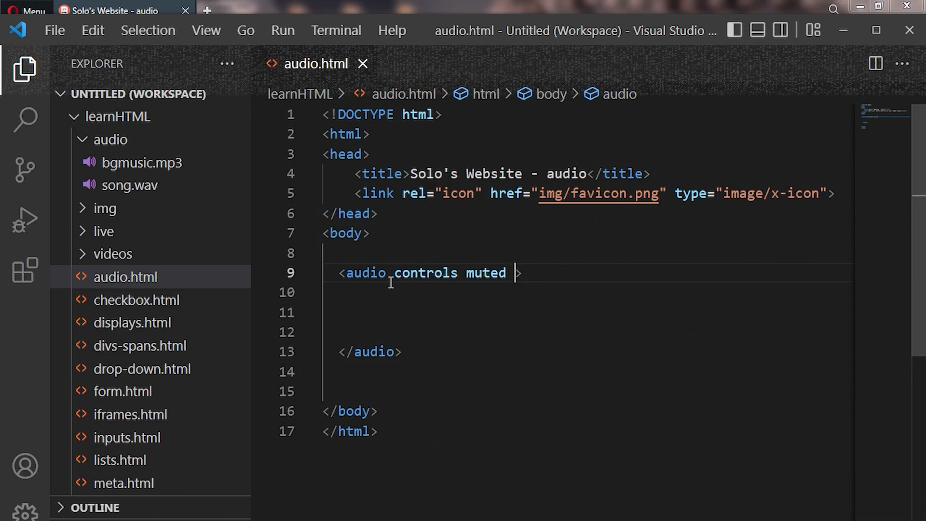
text(lo)
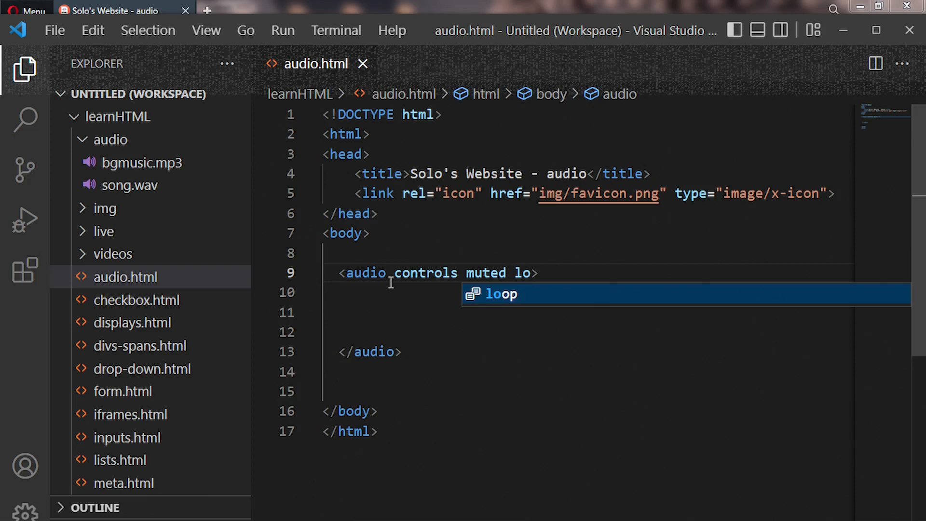
text(op)
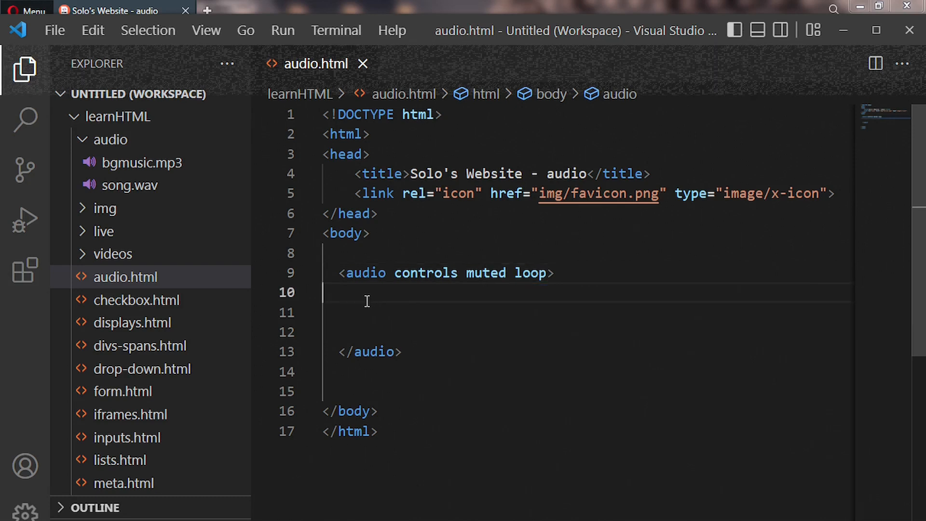
Step: Open a new blank line inside the audio element for the sources
click(337, 292)
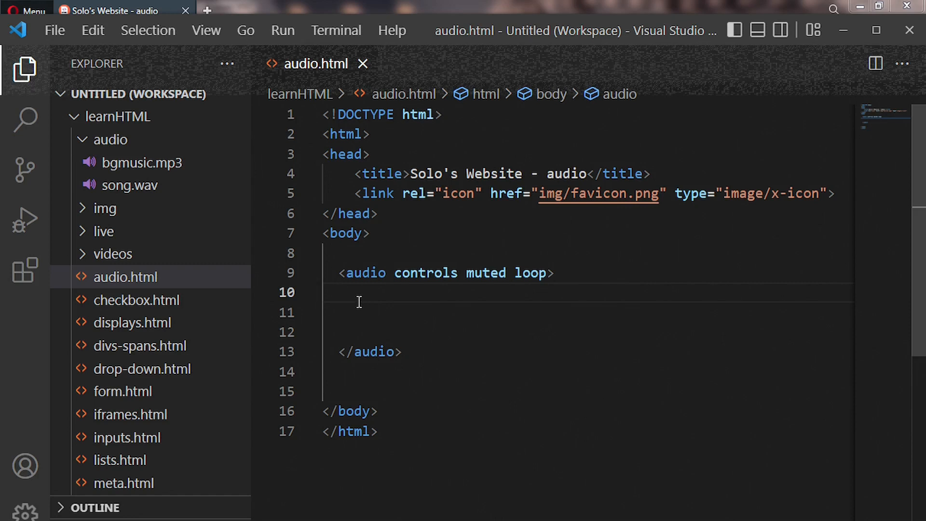
click(340, 292)
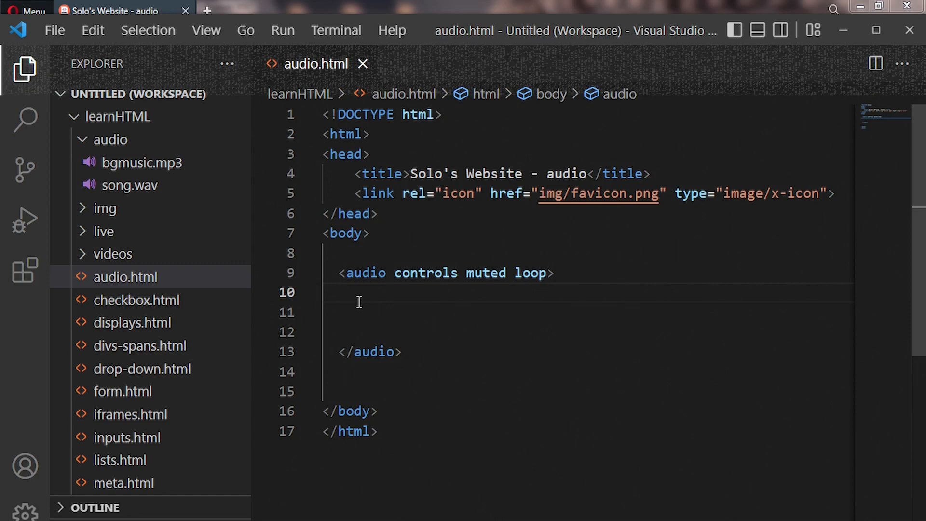
key(enter)
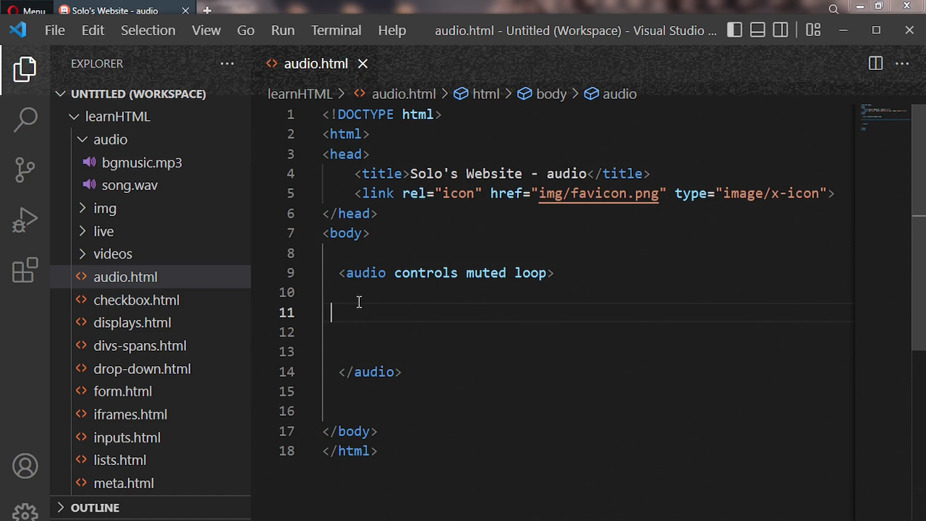
Step: Add <source src="audio/bgmusic.mp3"> on line 11 inside the audio element
text(<)
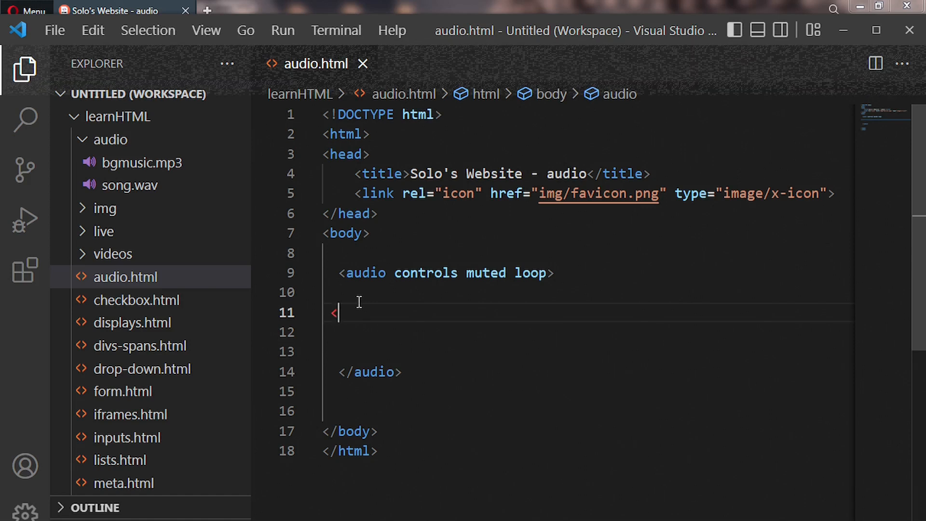
text(<)
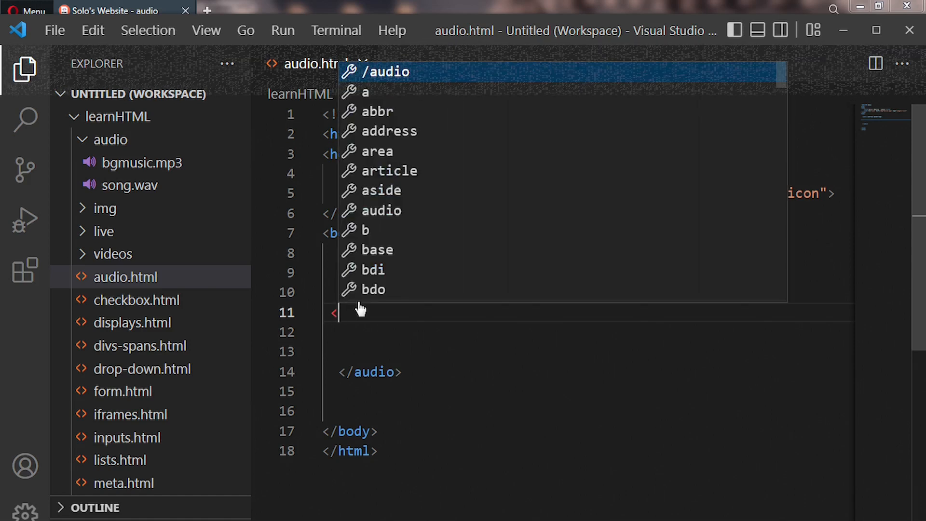
text(sour)
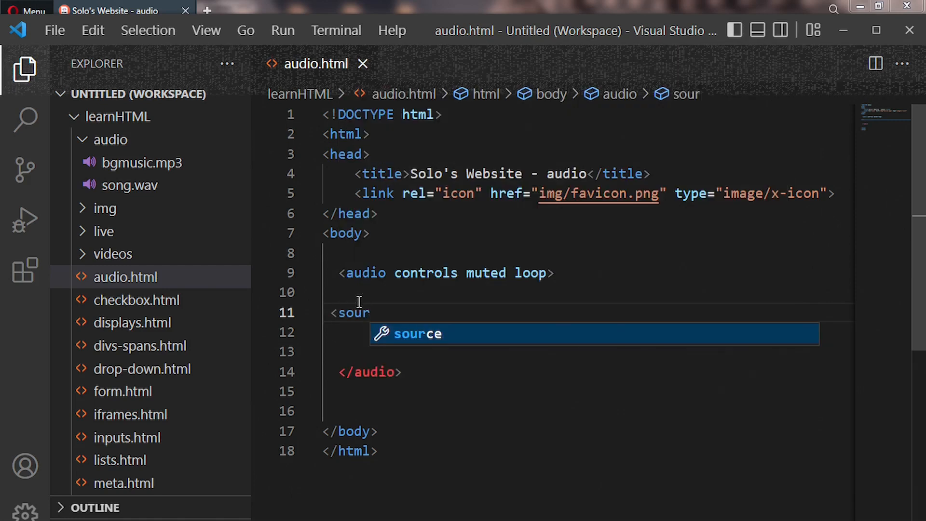
key(Tab)
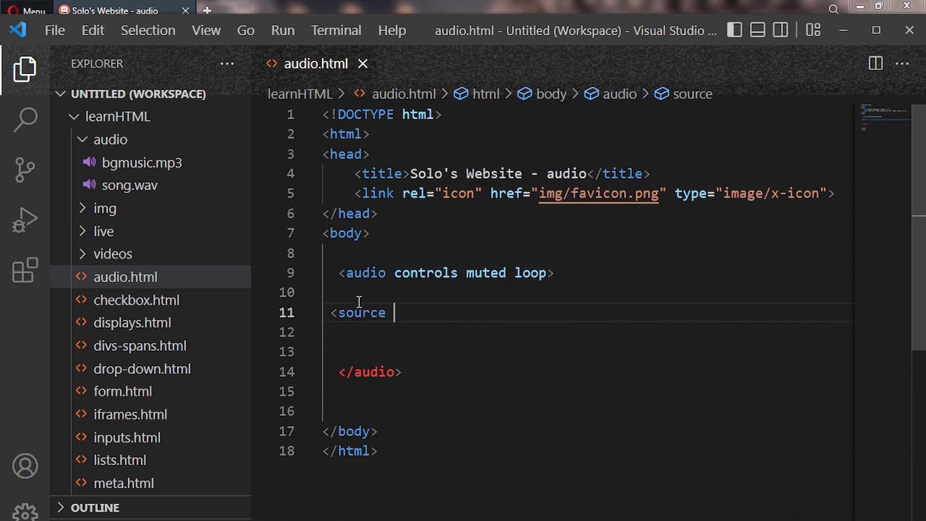
text(src=")
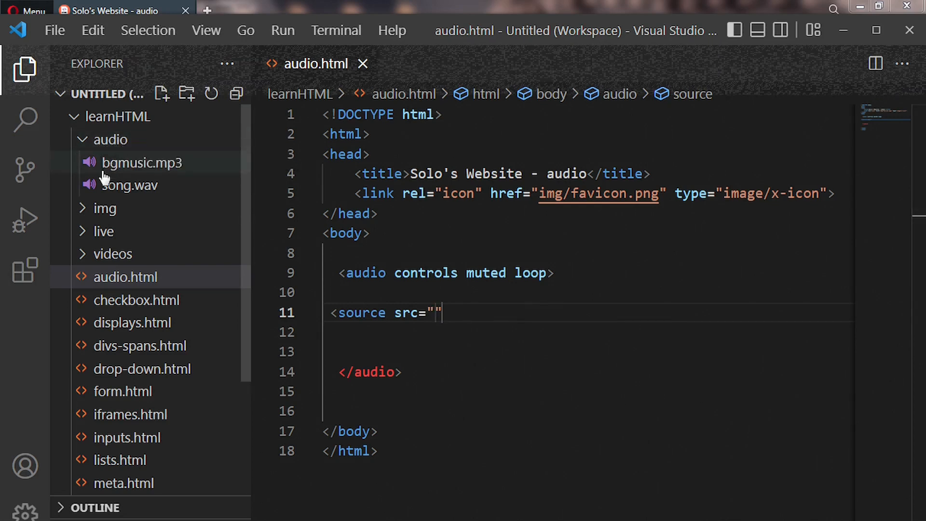
mouse_move(142, 163)
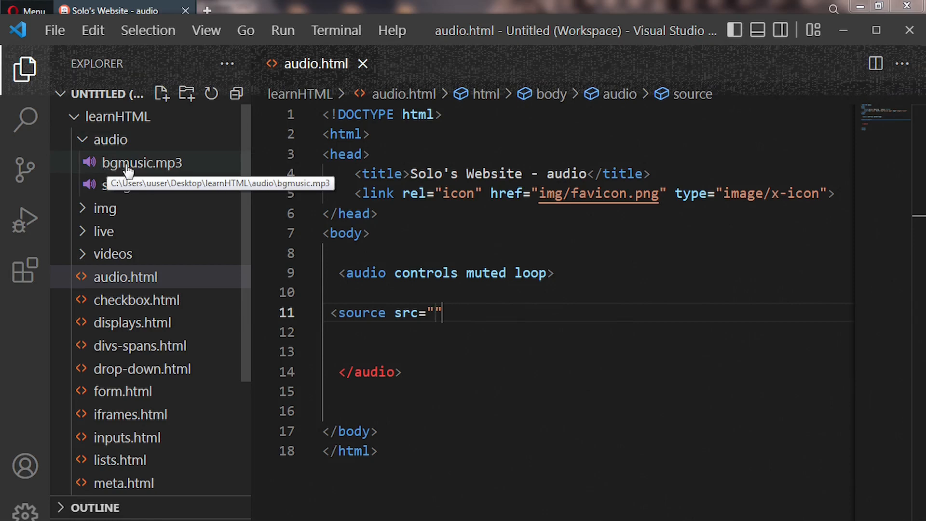
mouse_move(442, 345)
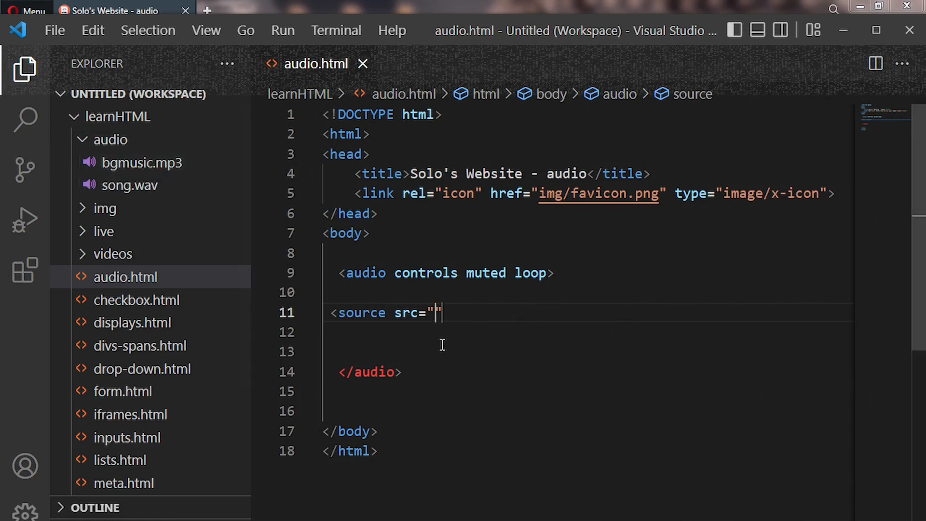
text(audio)
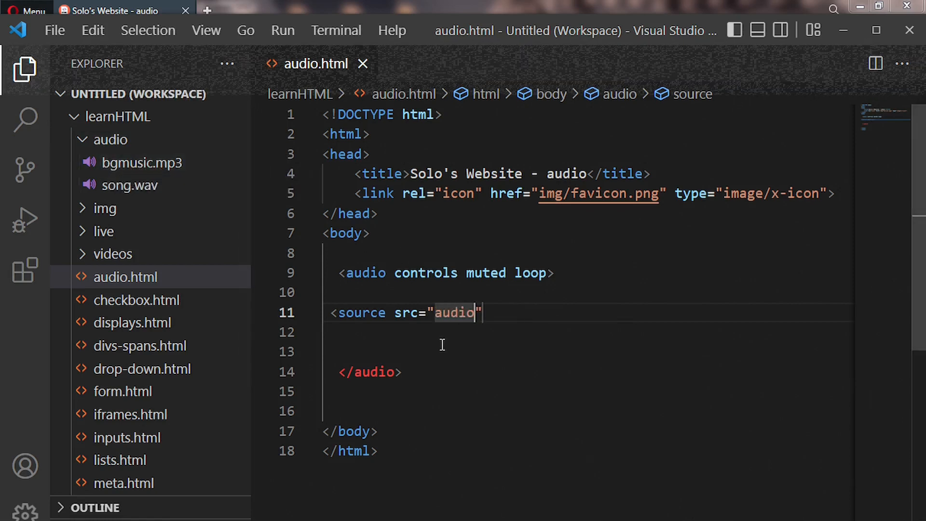
text(/)
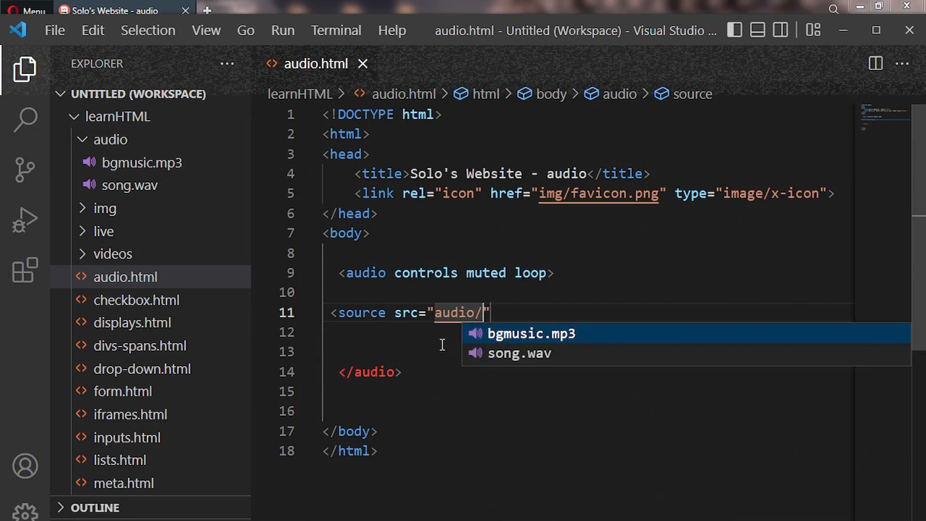
click(529, 334)
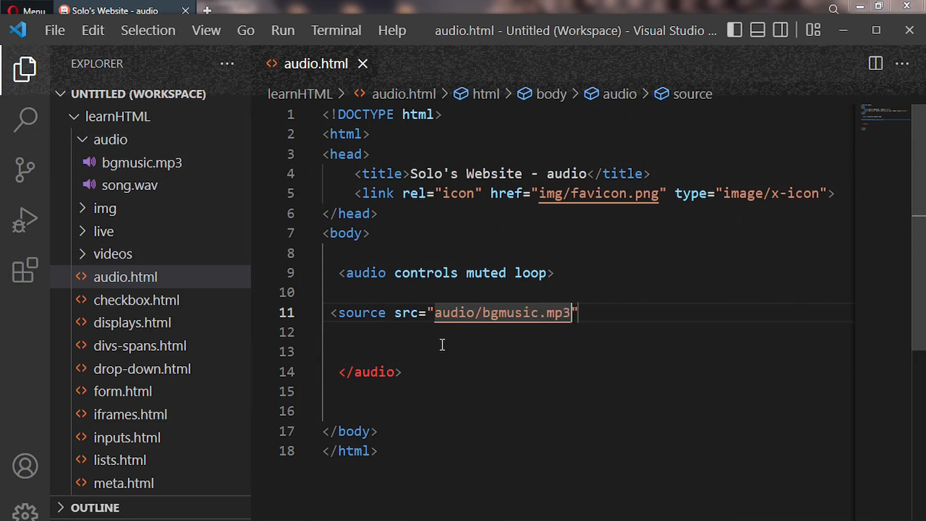
click(581, 313)
text(>)
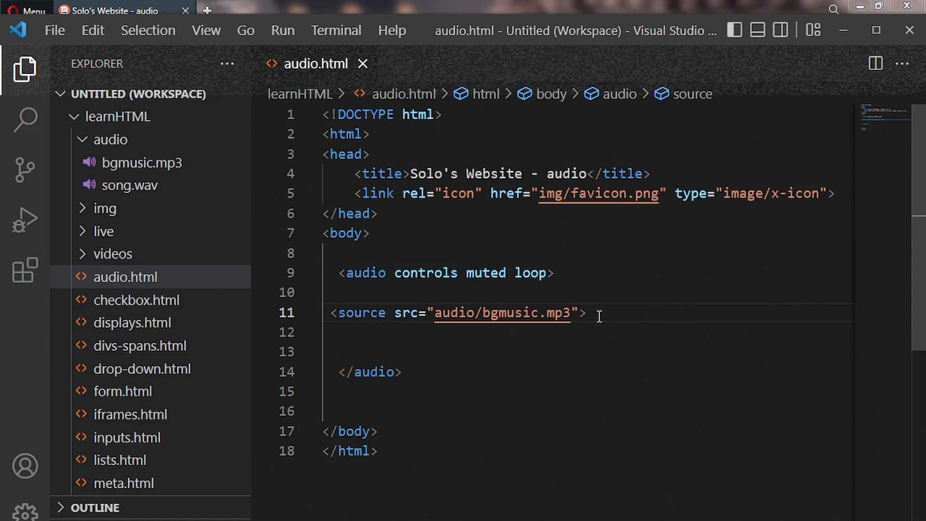
Step: Add <source src="audio/song.wav"> on a new line below the bgmusic.mp3 source
key(Enter)
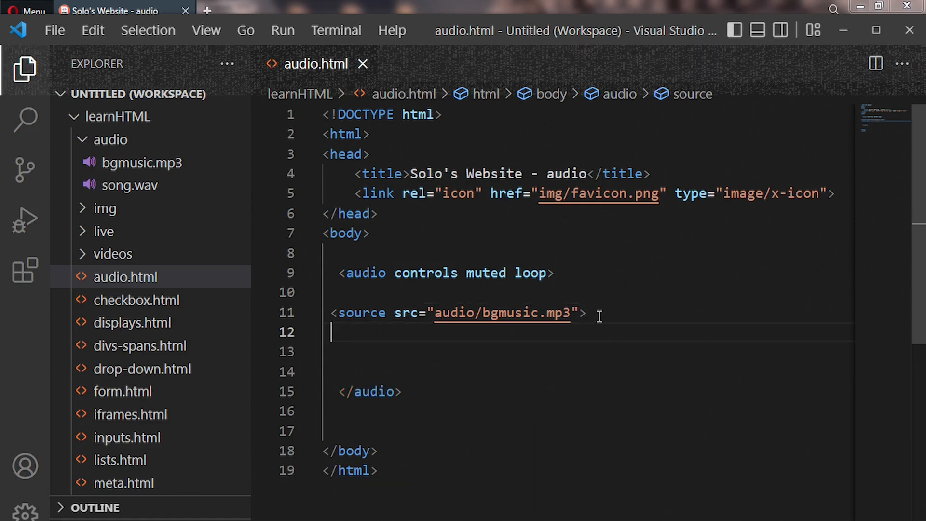
text(source)
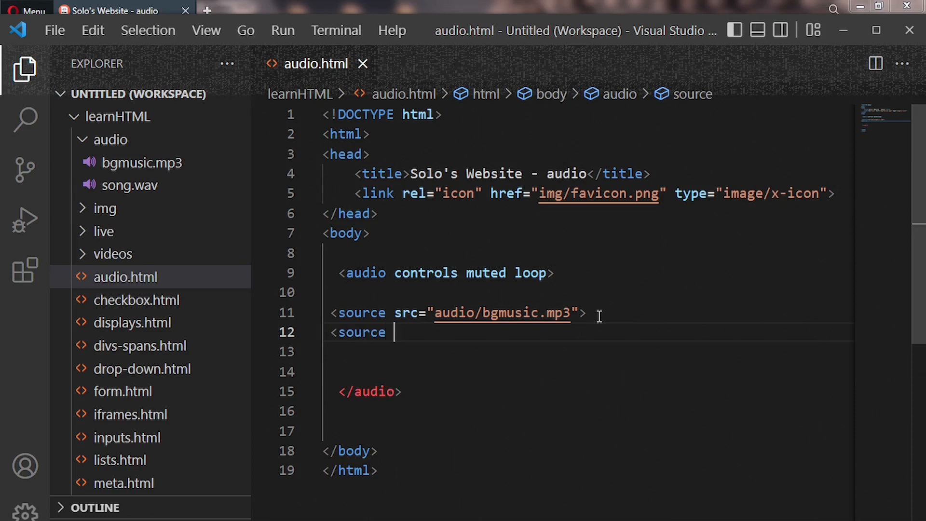
text(src=")
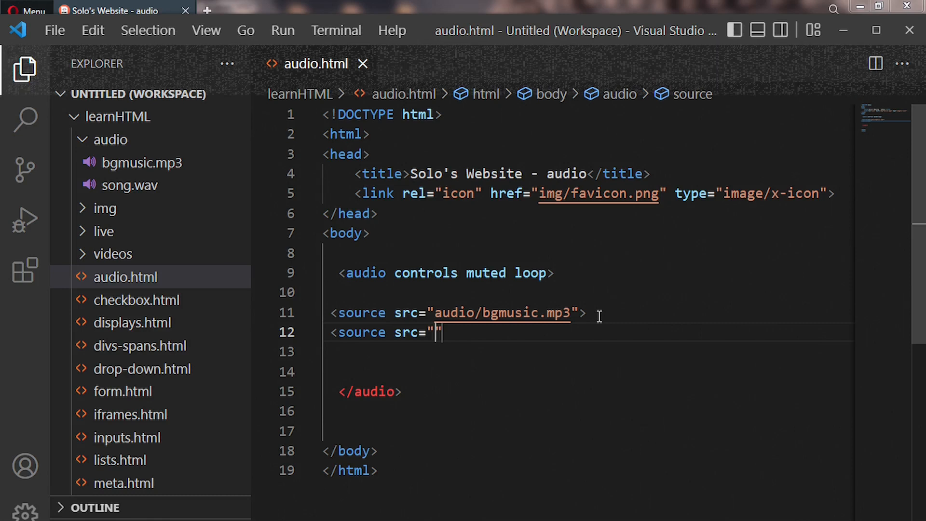
text(au)
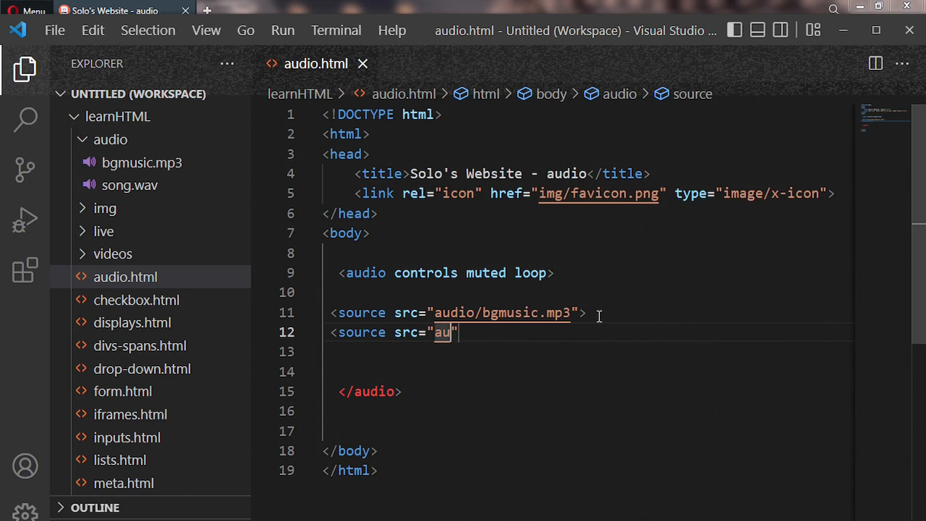
text(dio)
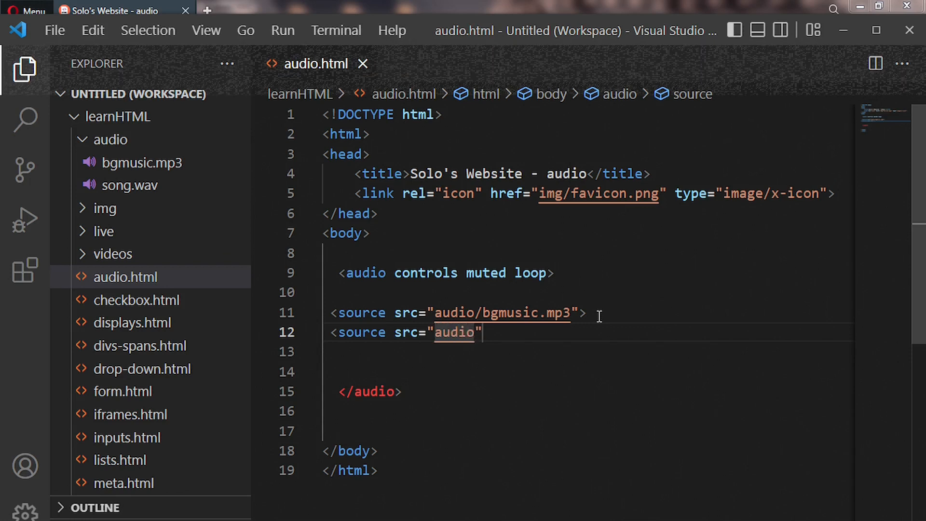
text(/song.wav)
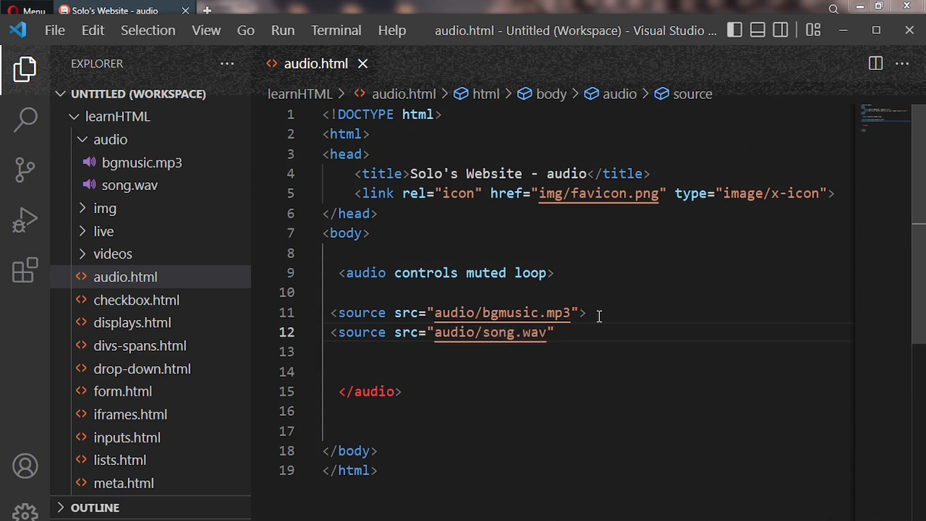
text(>)
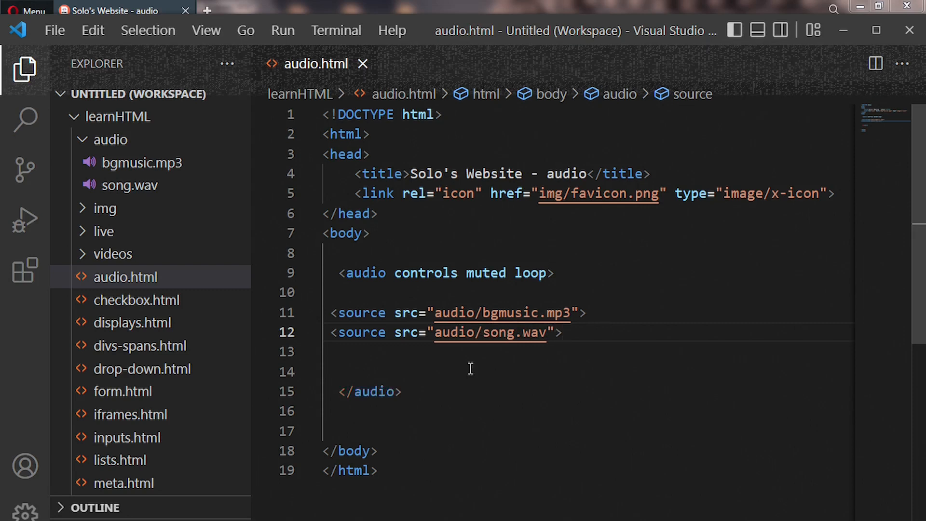
mouse_move(357, 364)
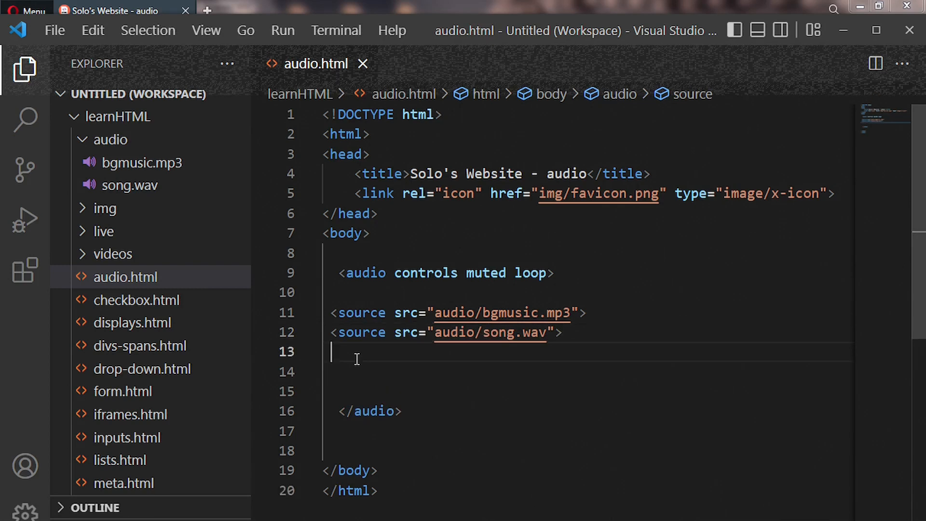
Step: Type "This audio is not supported on this browser" on line 13 below the sources
text(T)
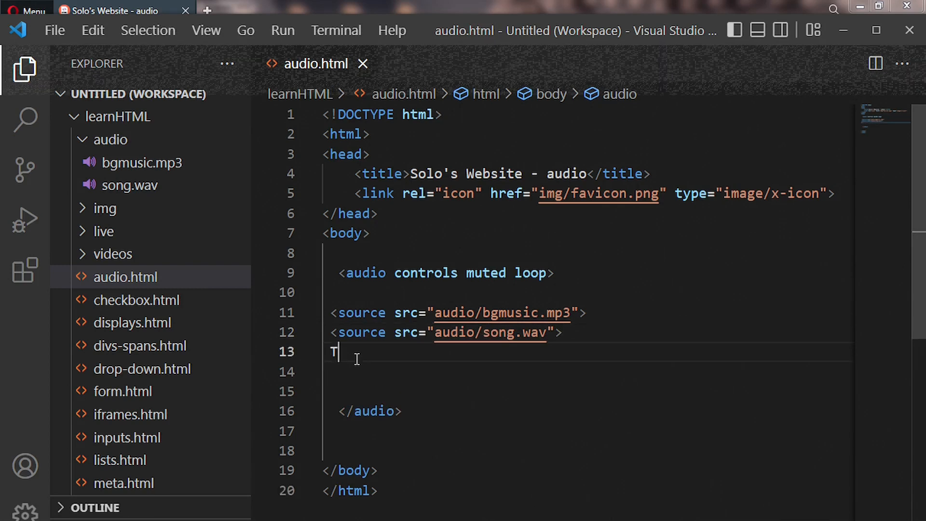
text(his audio)
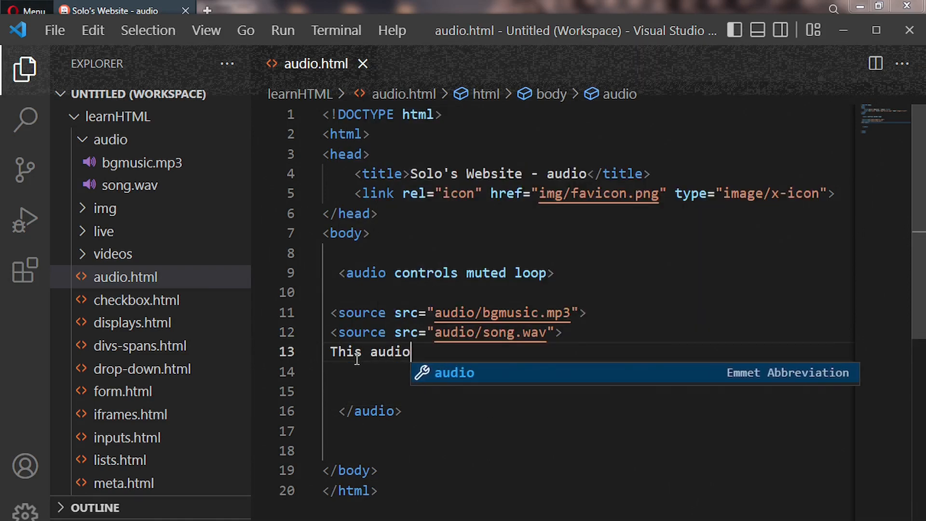
text(is)
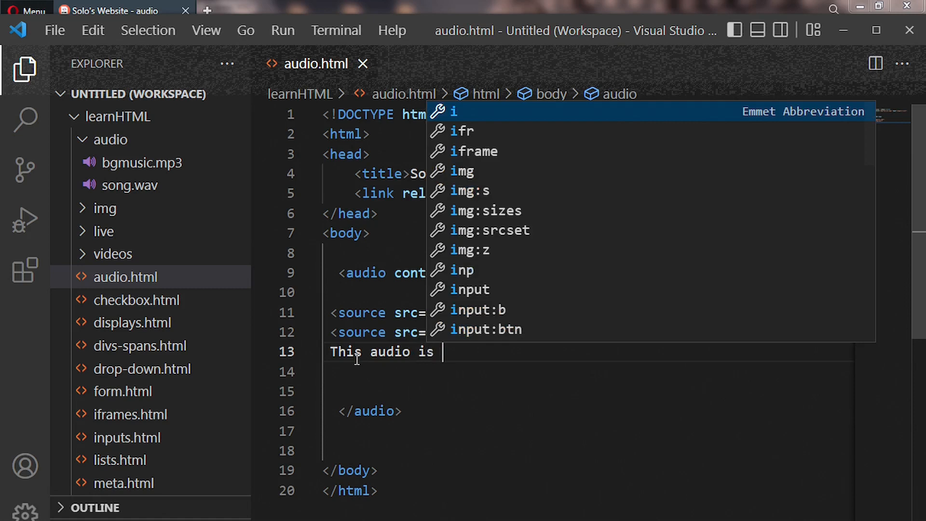
text(not su)
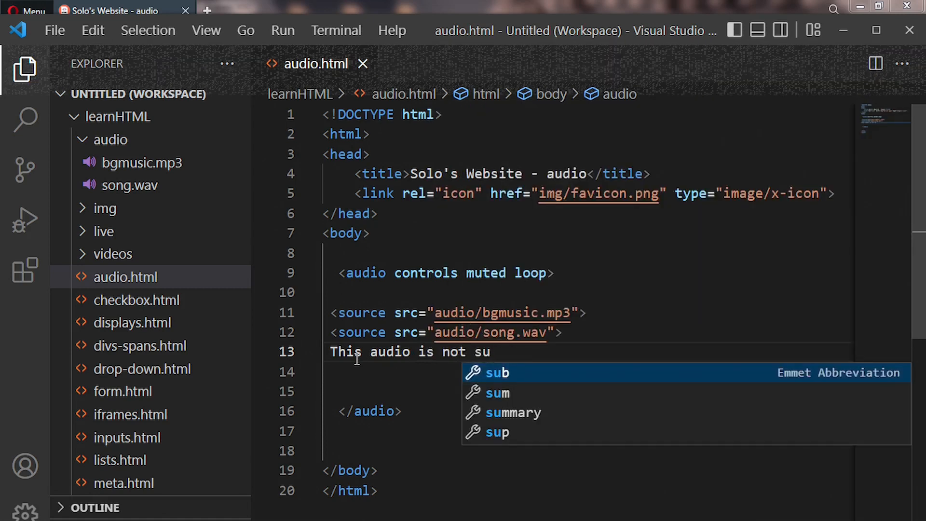
text(pport)
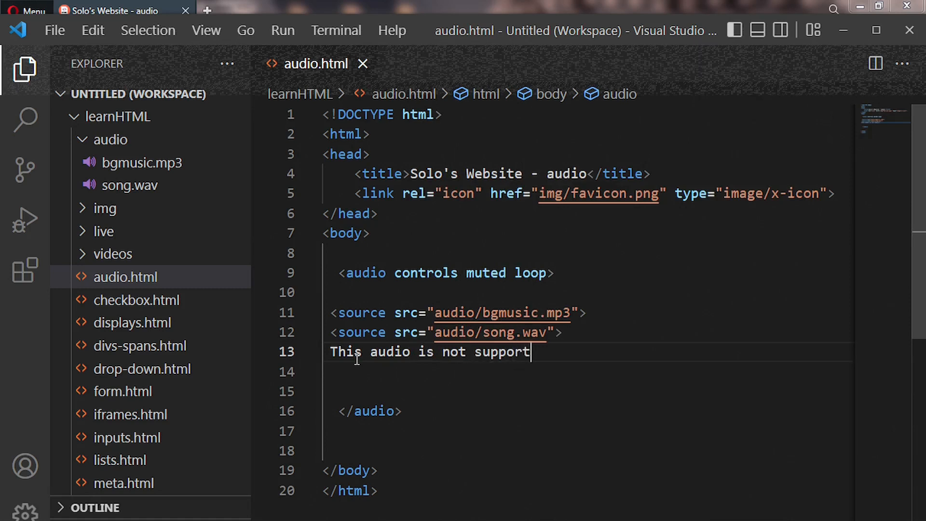
text(ed in)
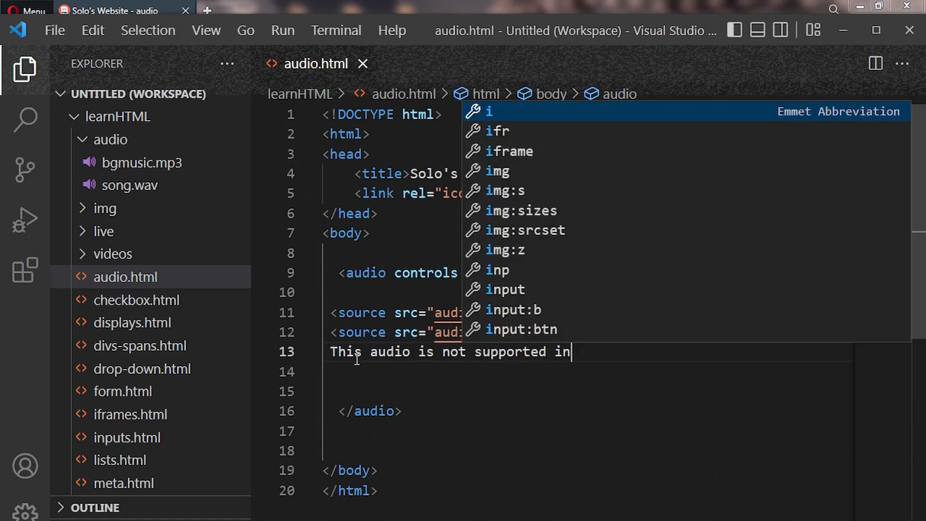
text(o)
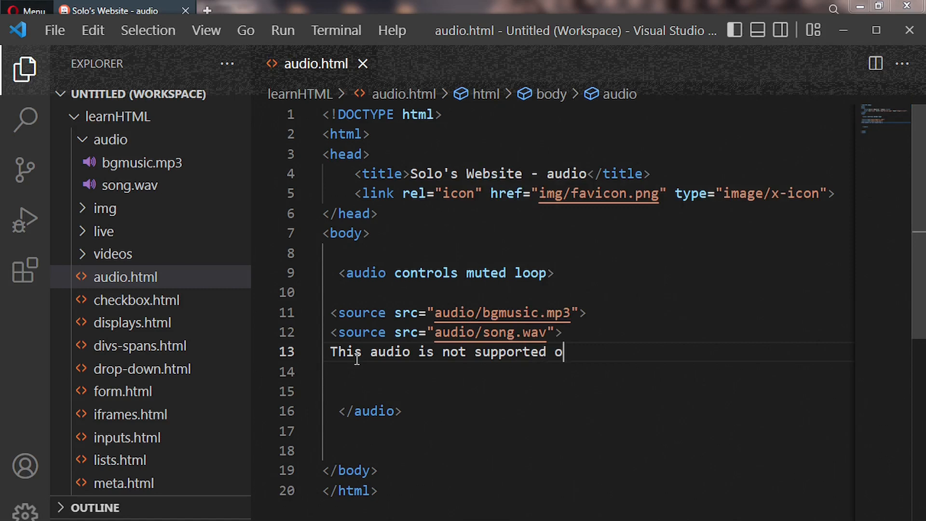
text(n this)
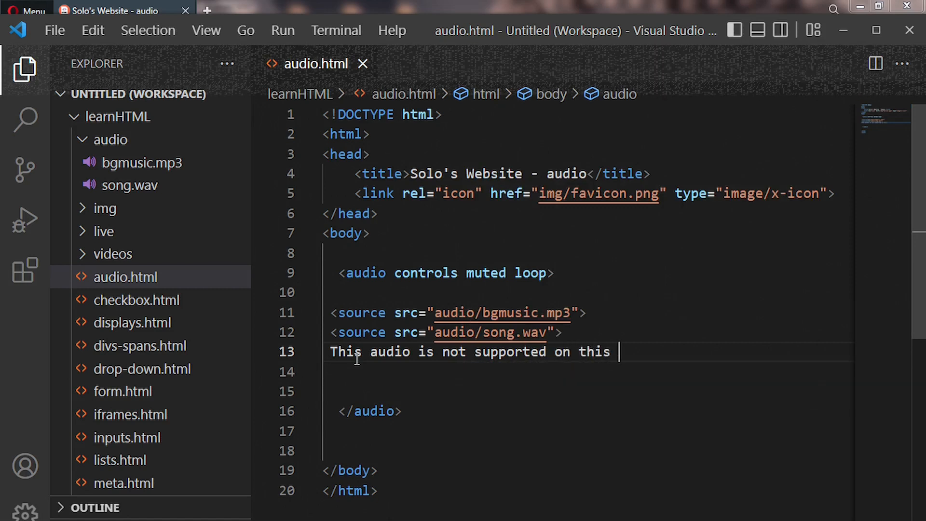
text(bro)
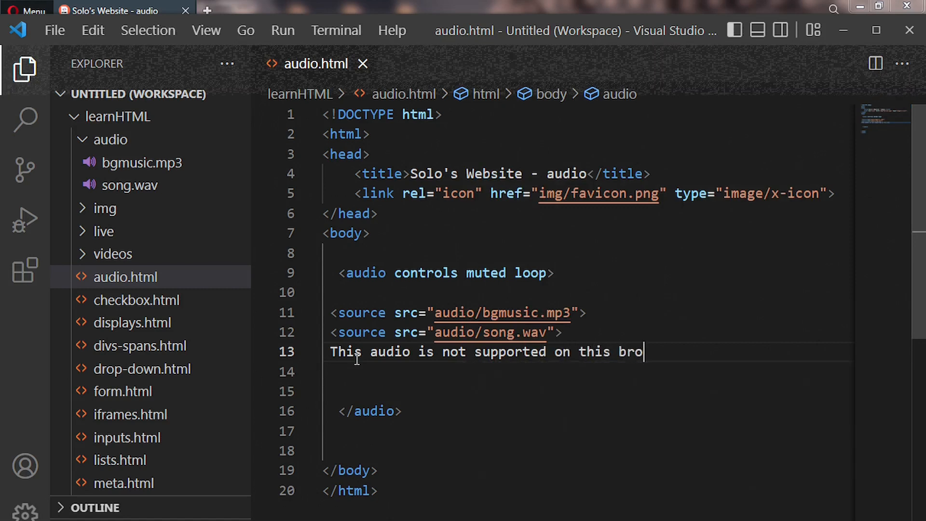
text(w)
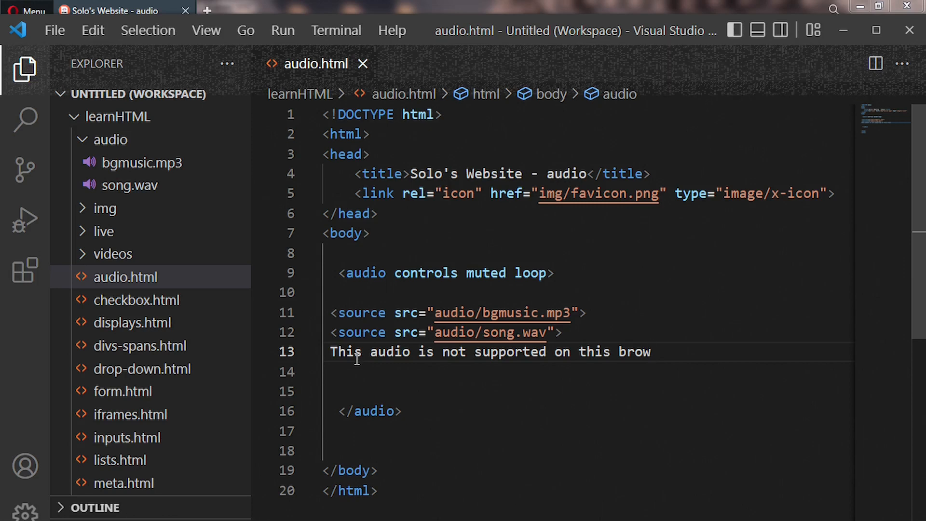
text(ser)
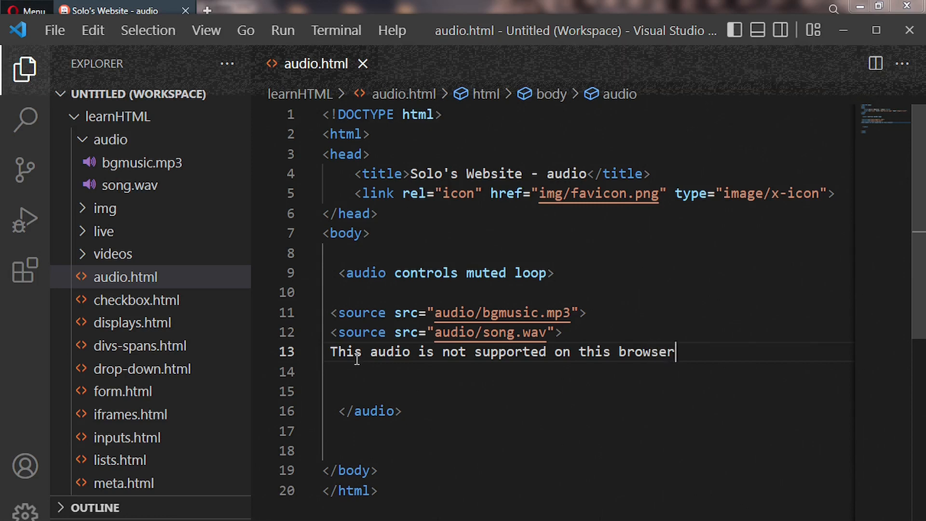